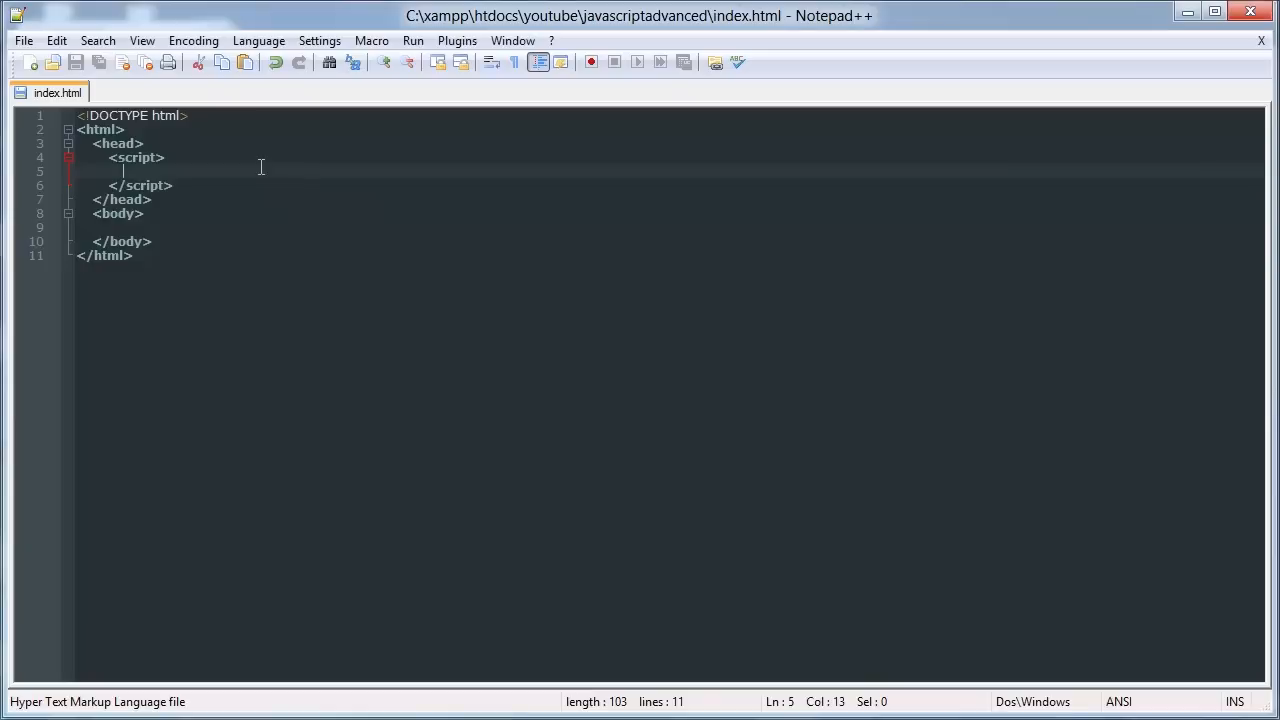
mouse_move(390, 192)
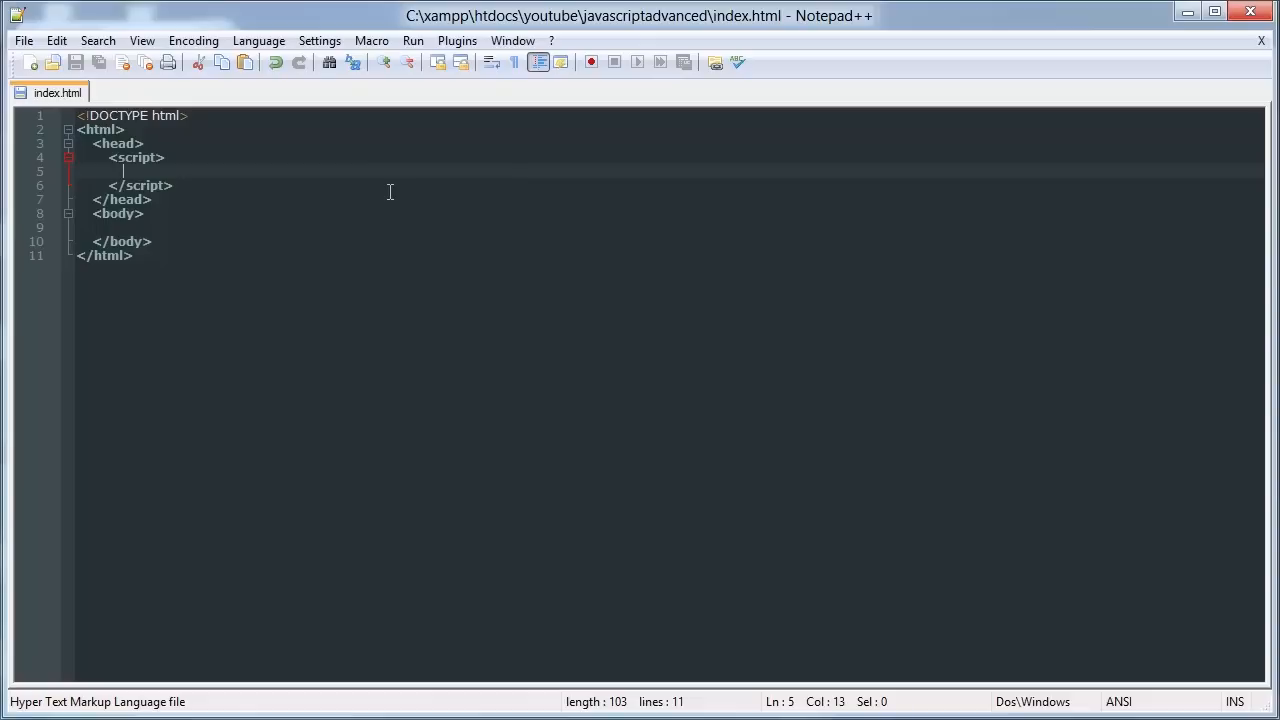
Declare var classVariable = { and add its first property var1 : 1.
type("var class")
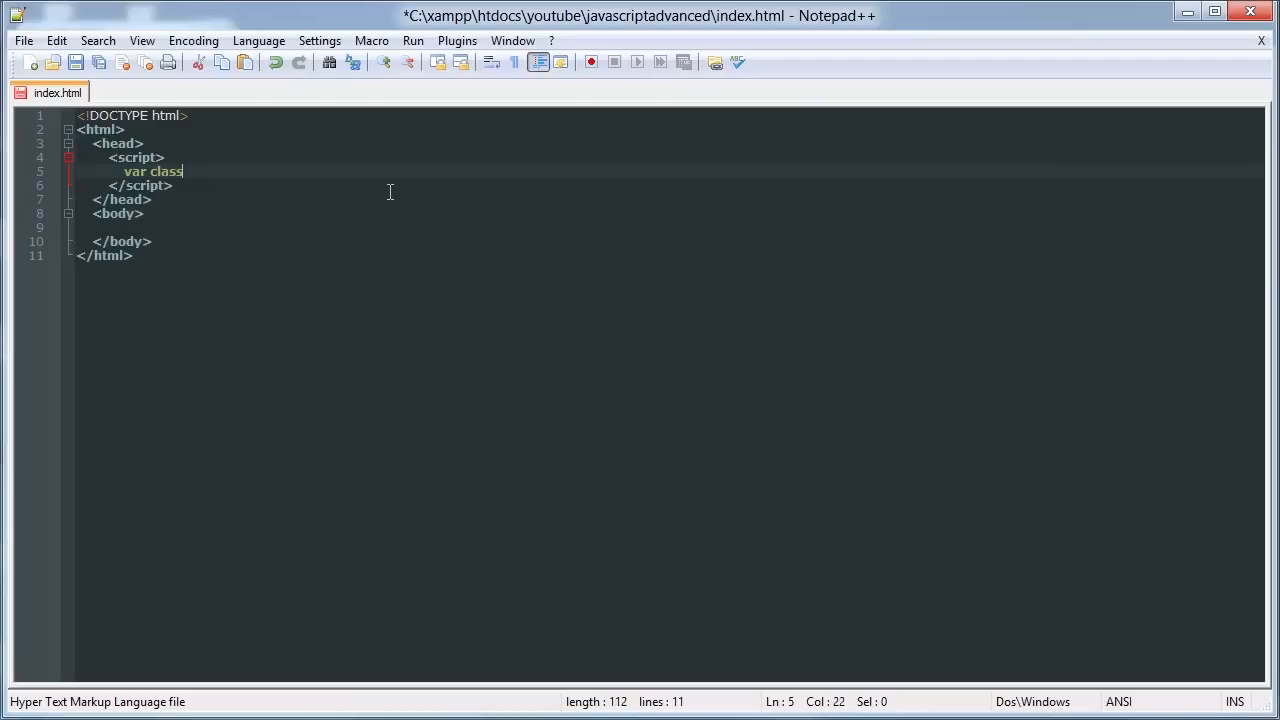
type("Variable =")
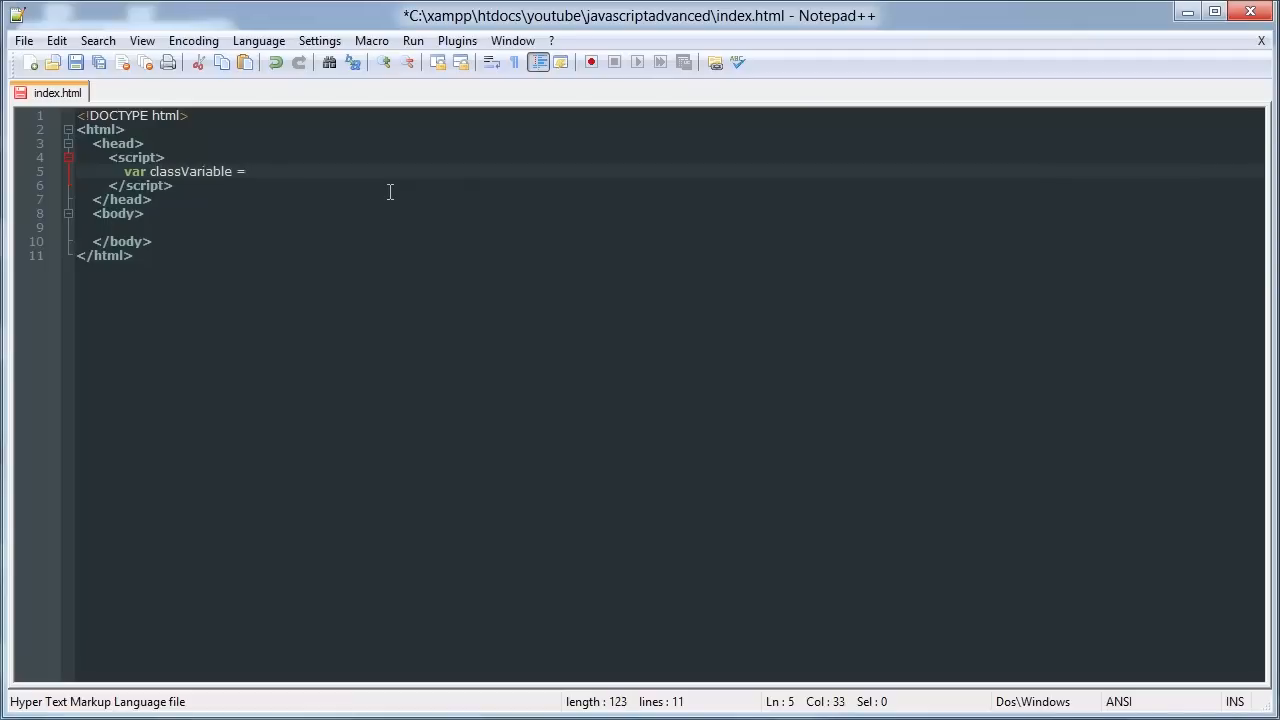
type("{")
type("}")
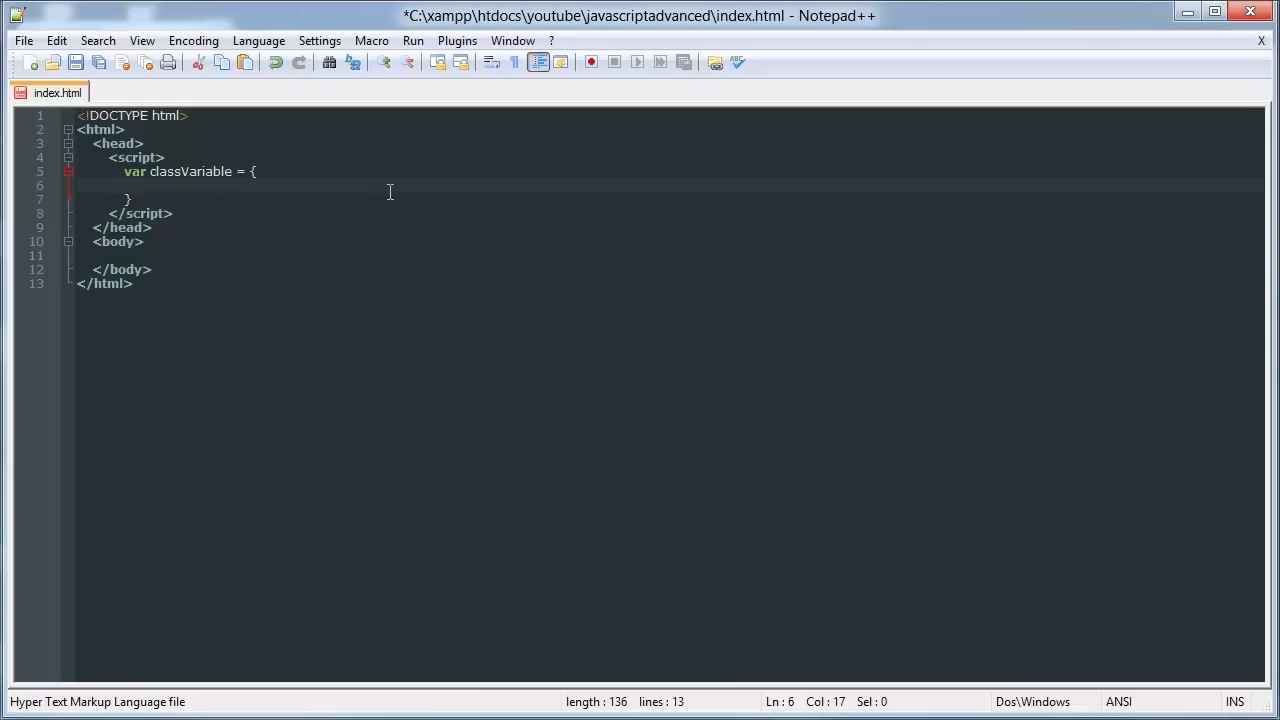
type("var1 :")
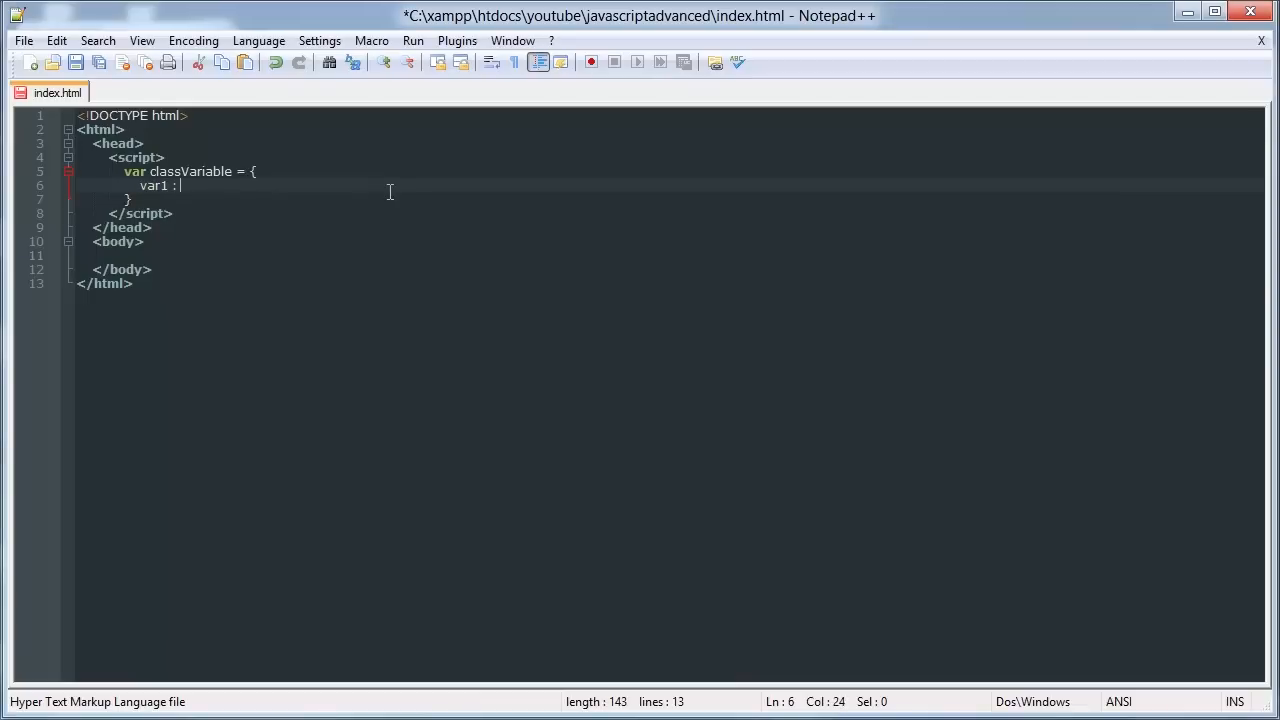
type("1")
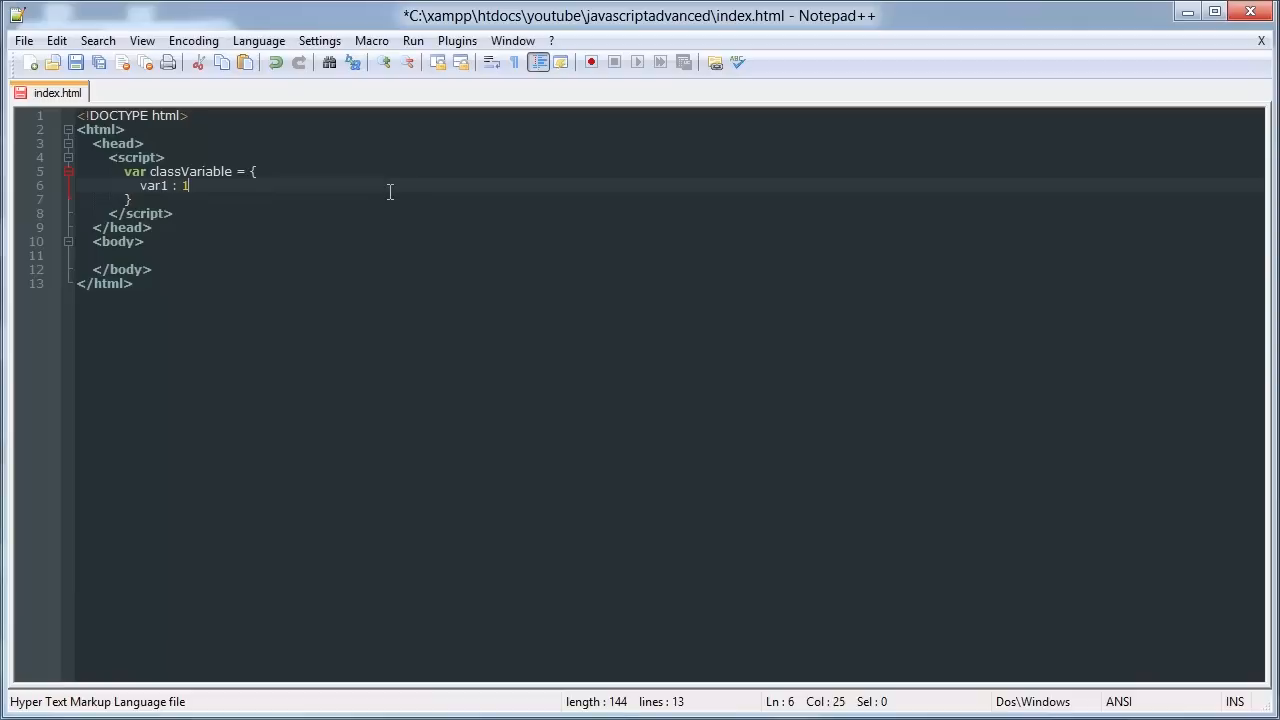
Add properties var2 : 2 and var3 : "string" on separate comma-separated lines.
type("var2")
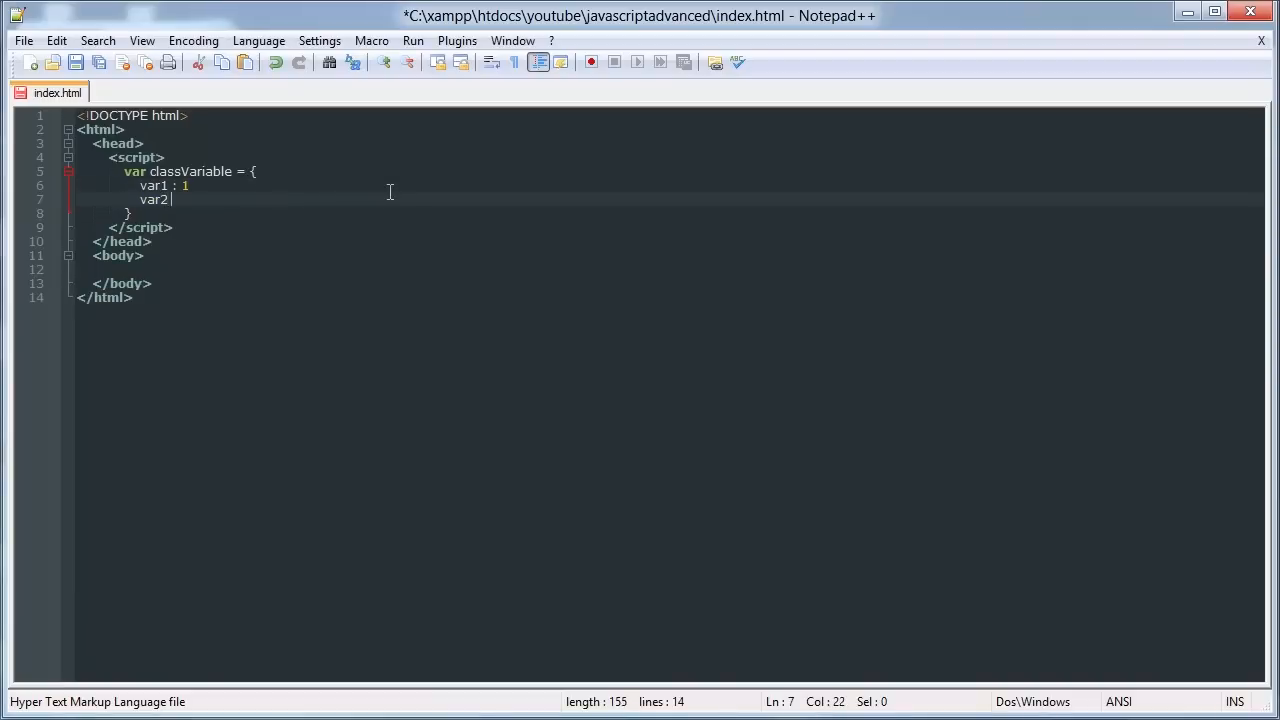
type(": 2")
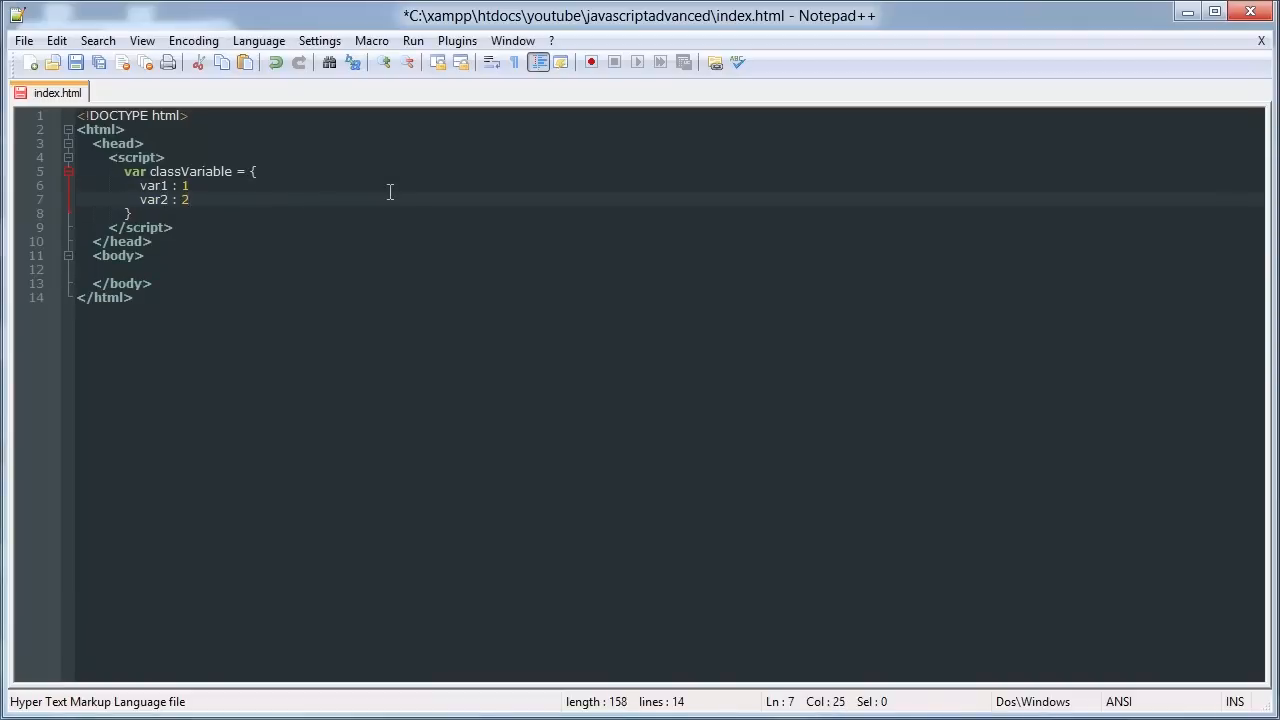
key("Enter")
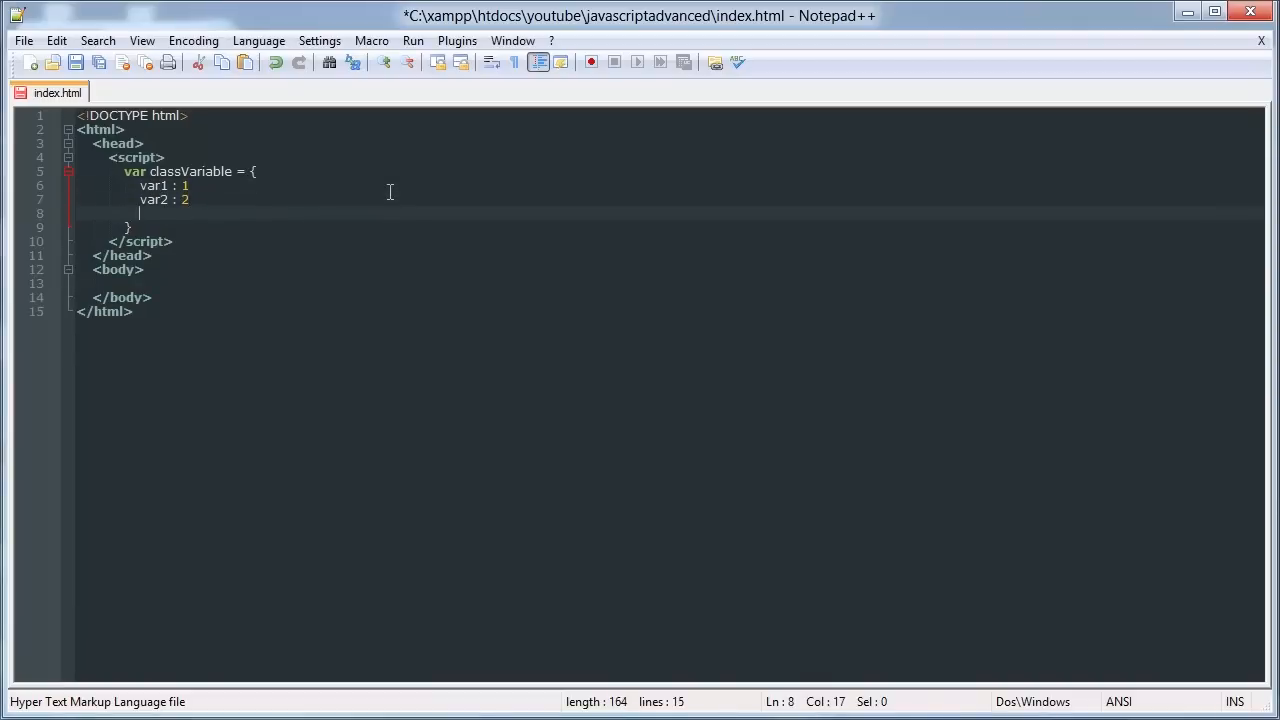
type("var3 :")
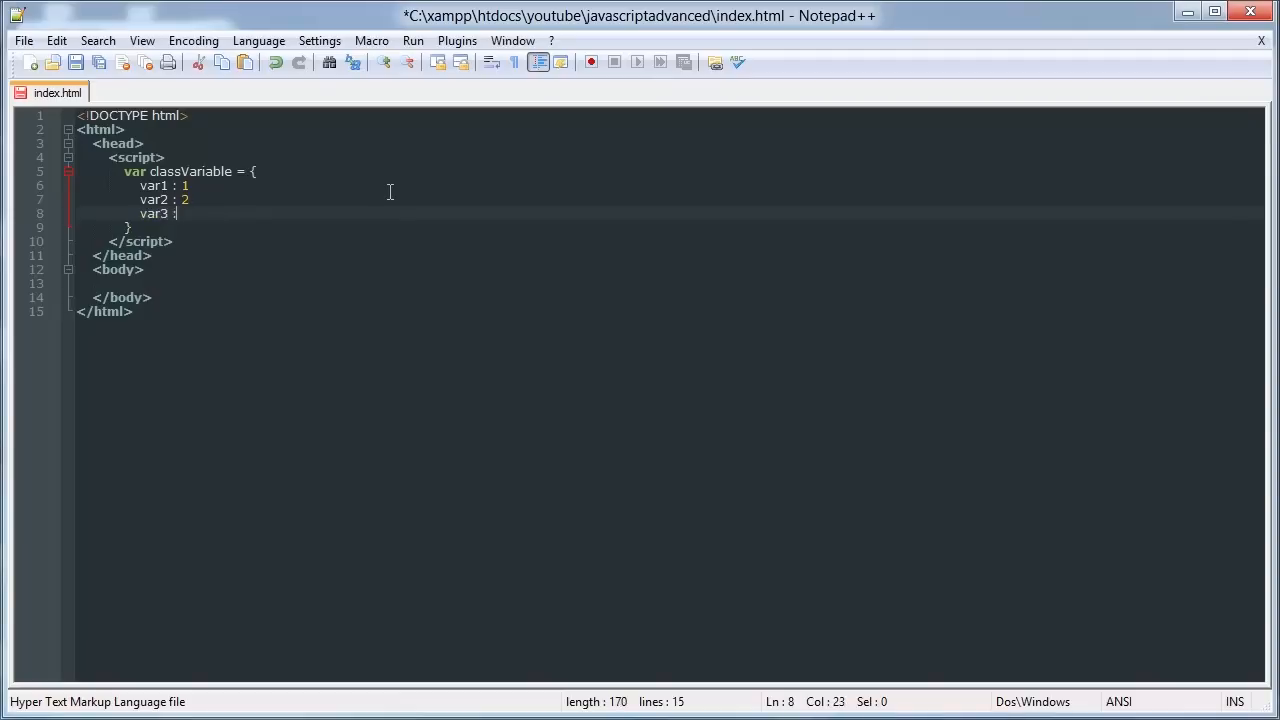
type("\"string")
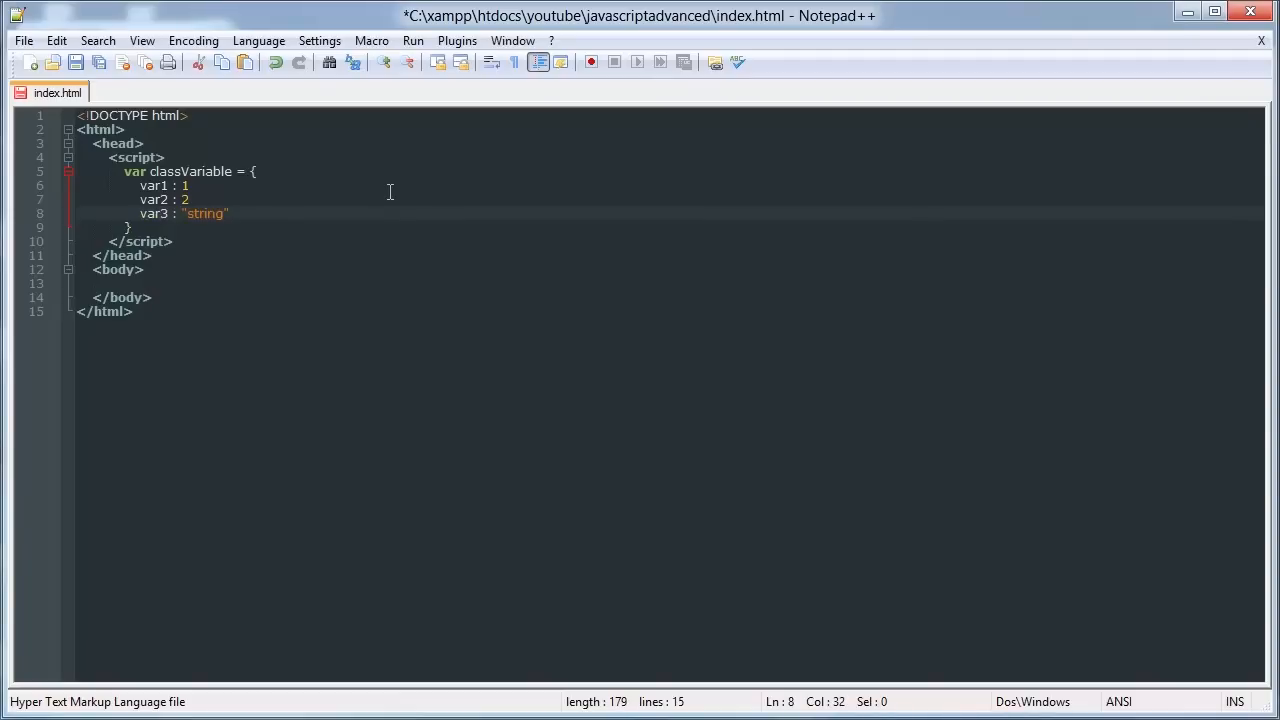
type(",")
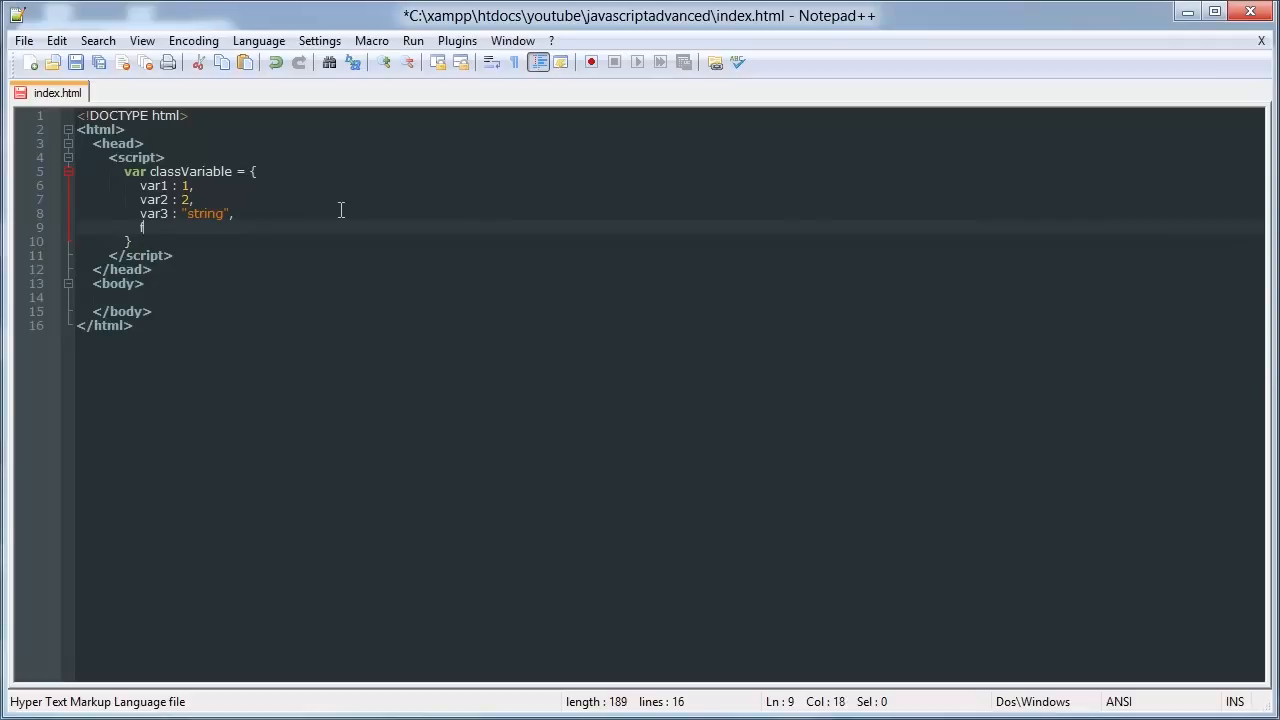
Add func1 : function(){ as an empty function property below var3.
type("func1")
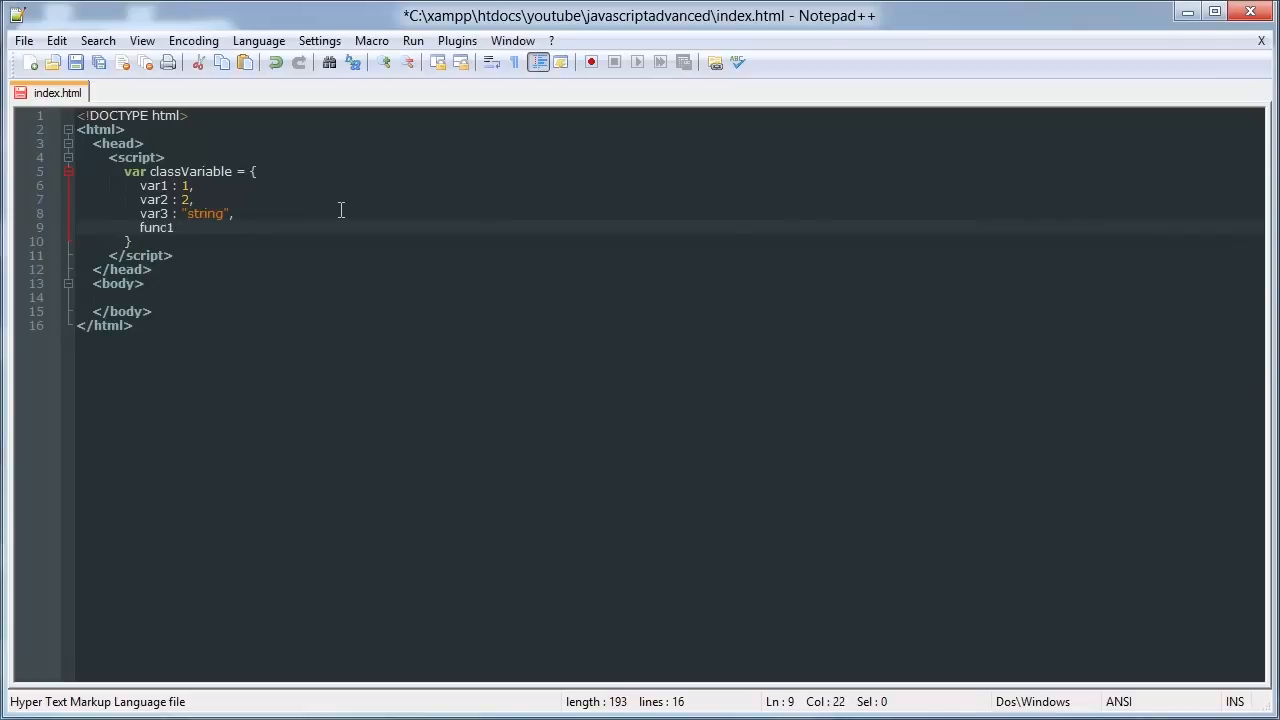
type(": function")
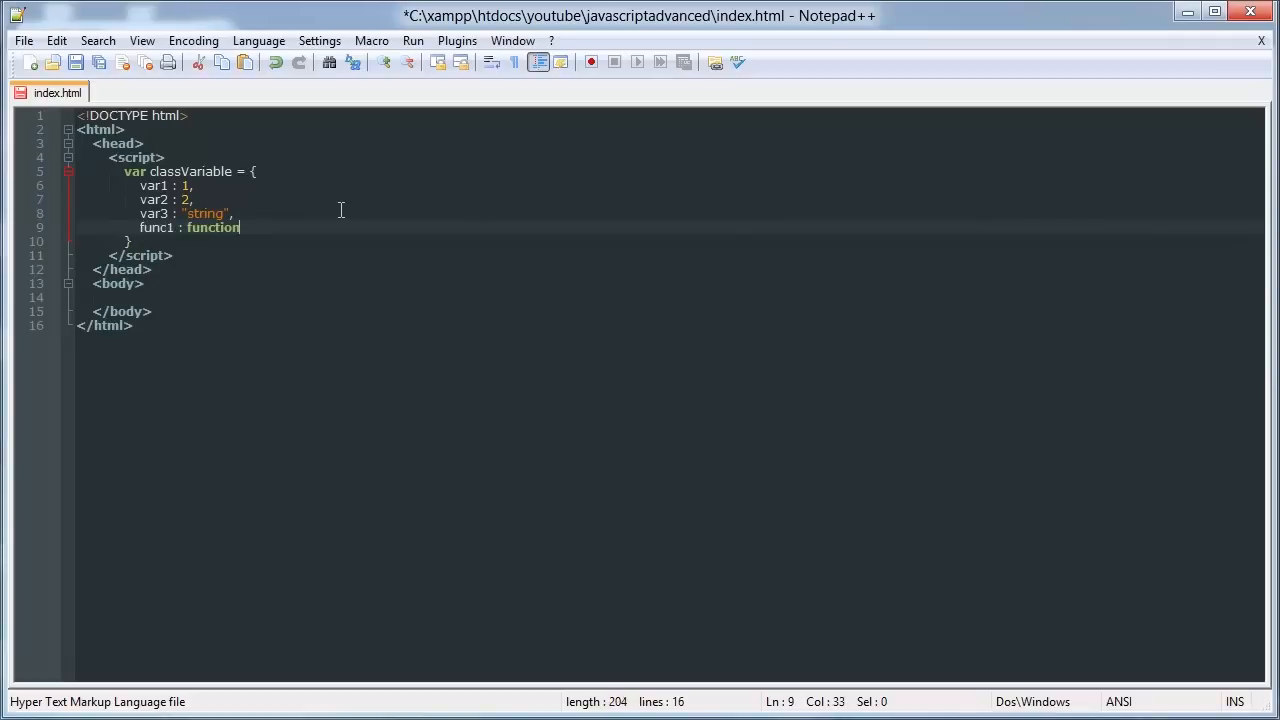
type("(){")
type("},")
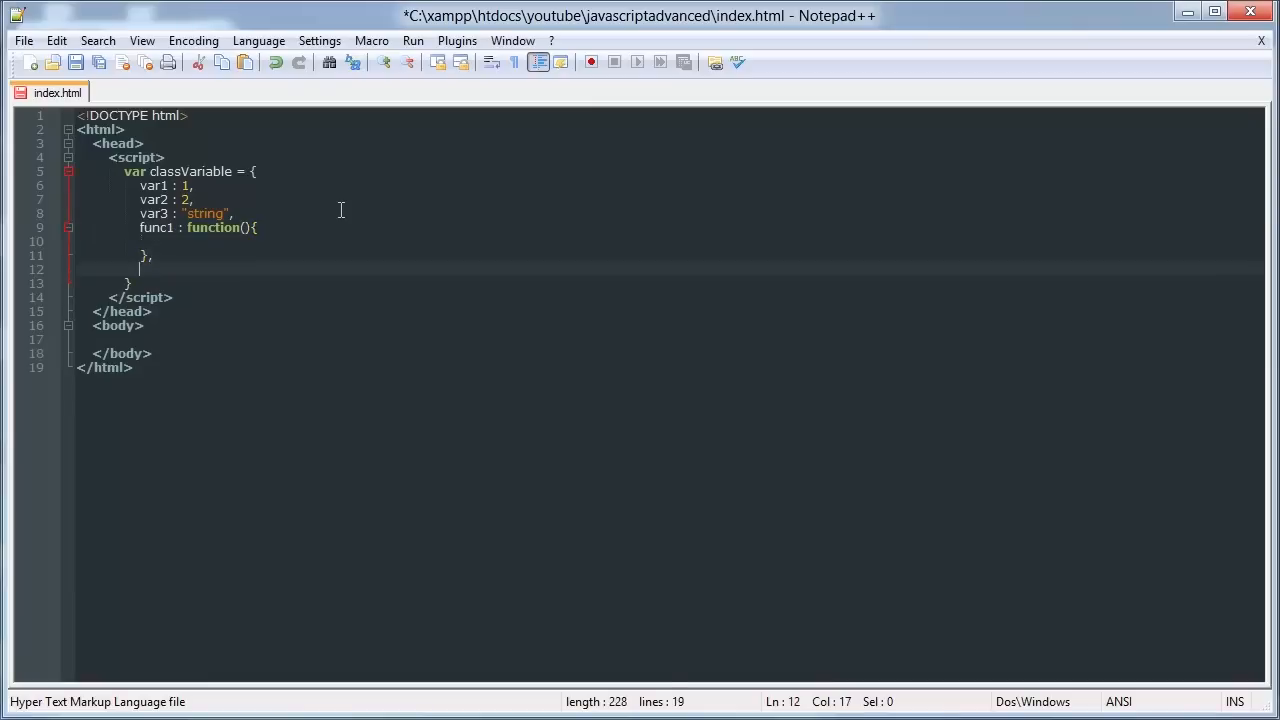
Add func2 : function(){} and expand its body onto separate lines.
type("funct")
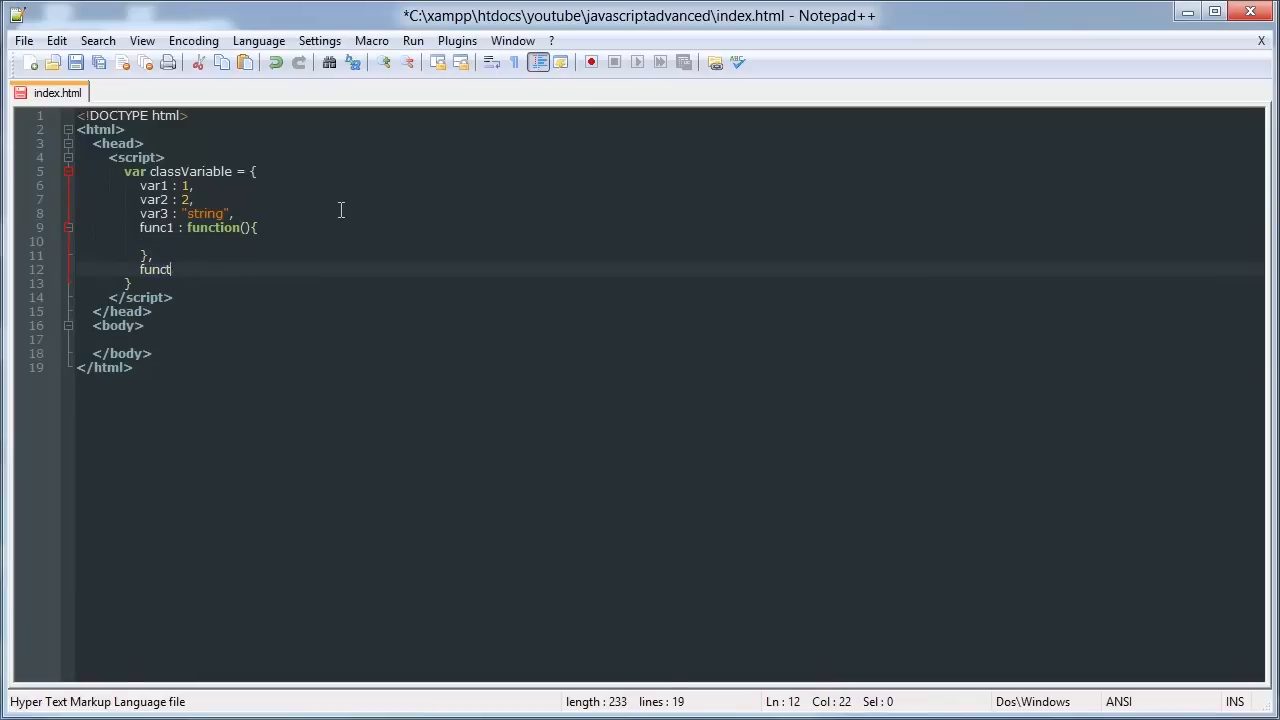
type("2 :")
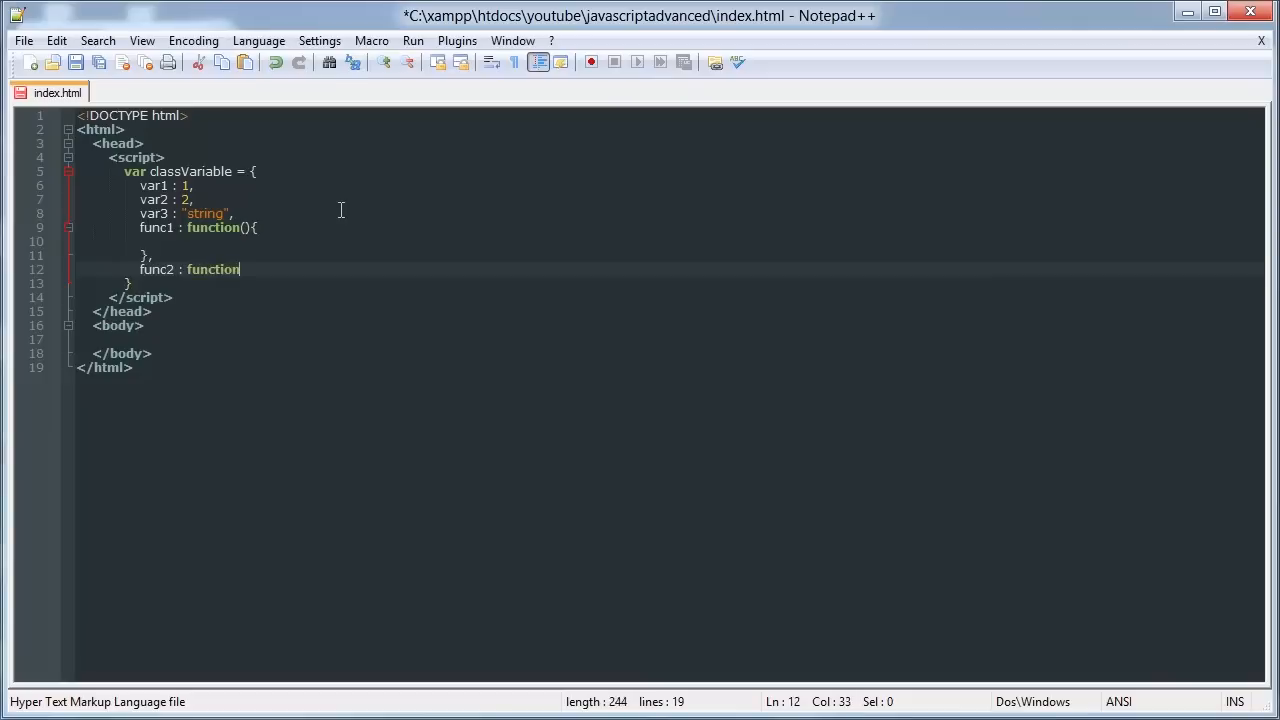
type("(){}")
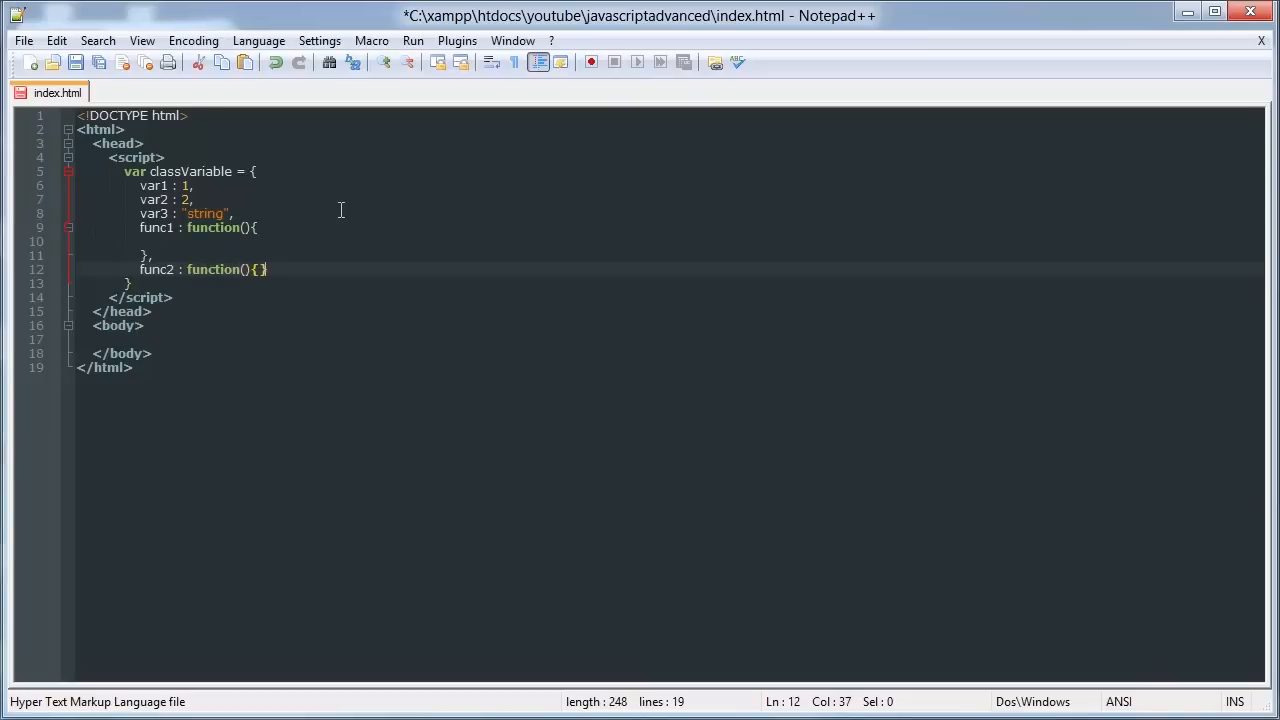
key("Enter")
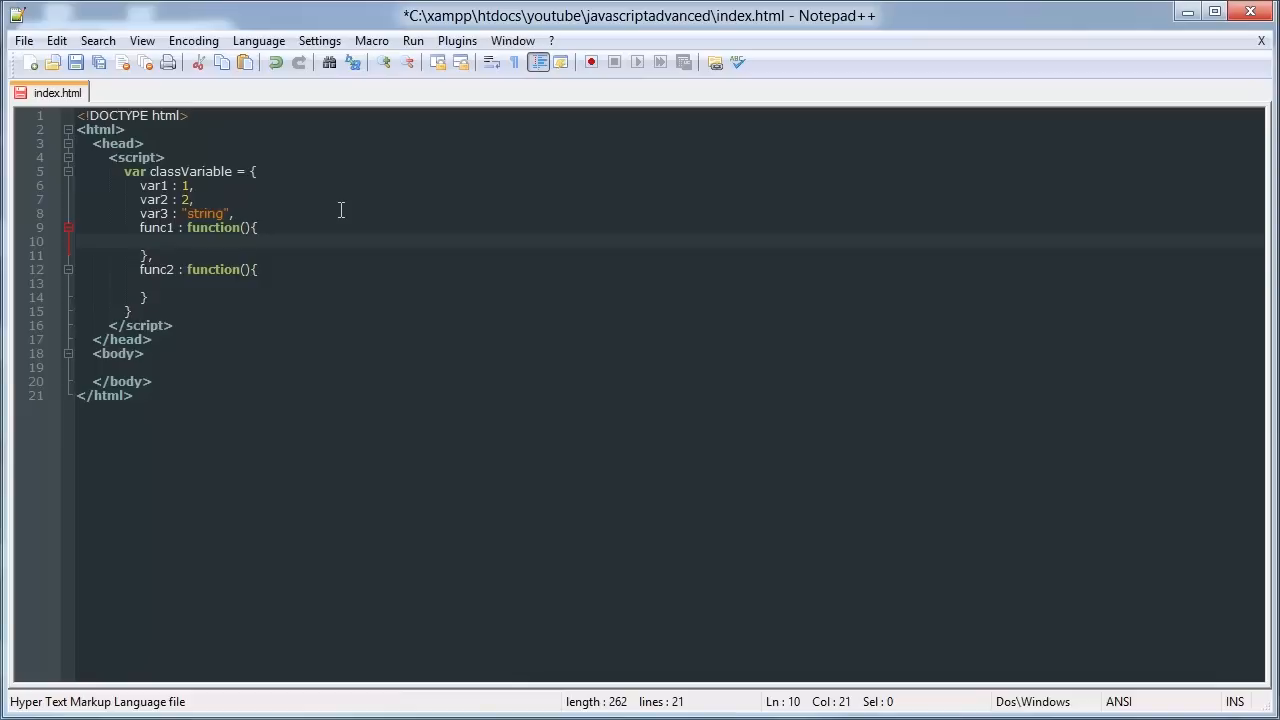
Make func1's body log "test func 1" with console.log.
type("console.log")
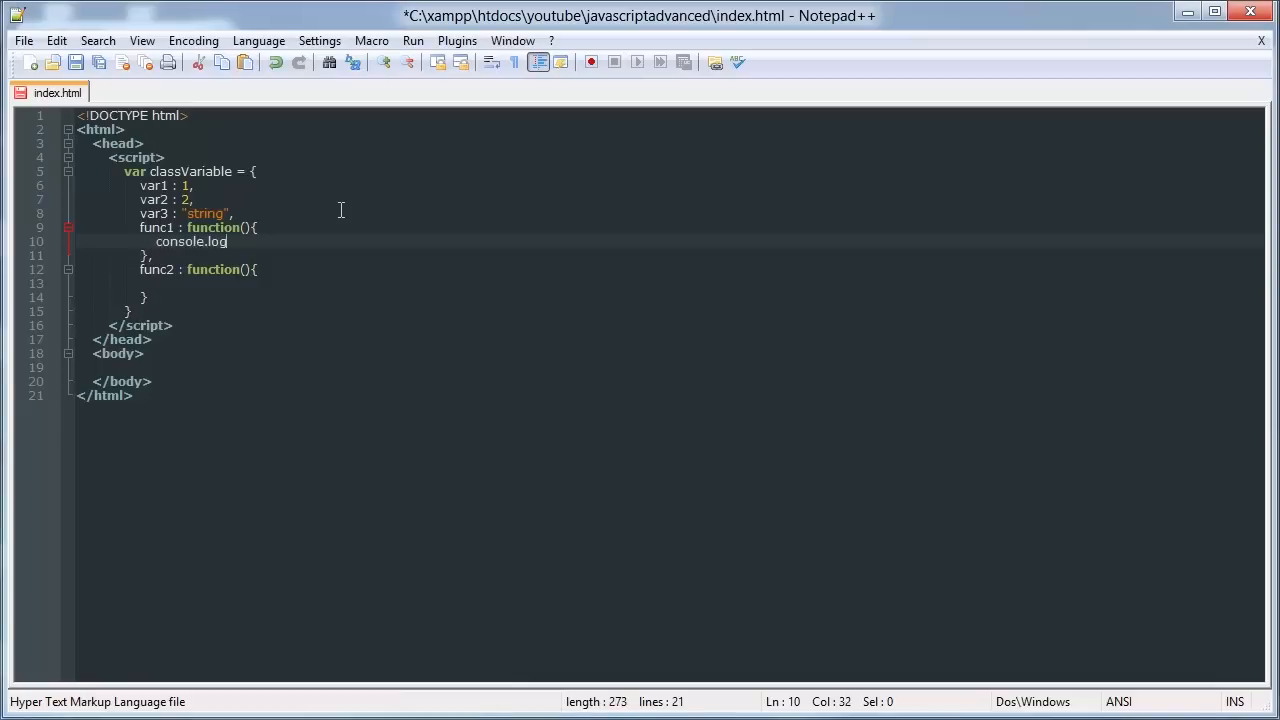
type("(\"test\")")
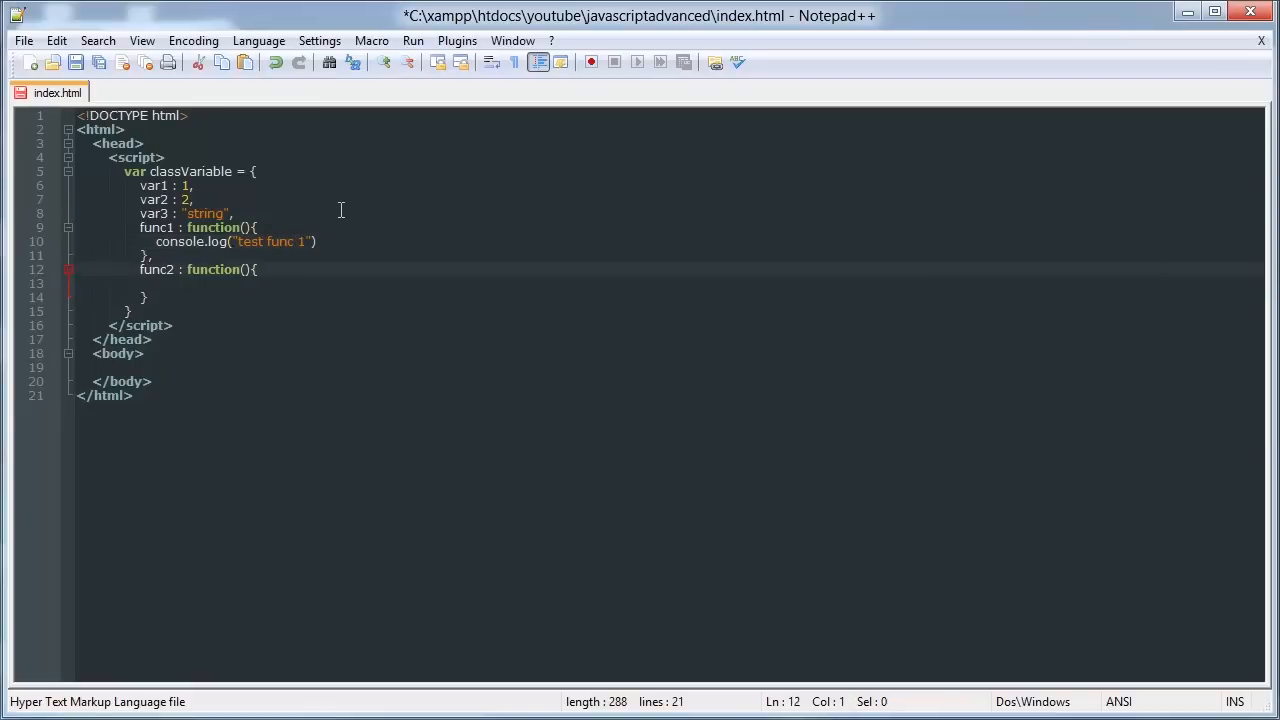
left_click(374, 240)
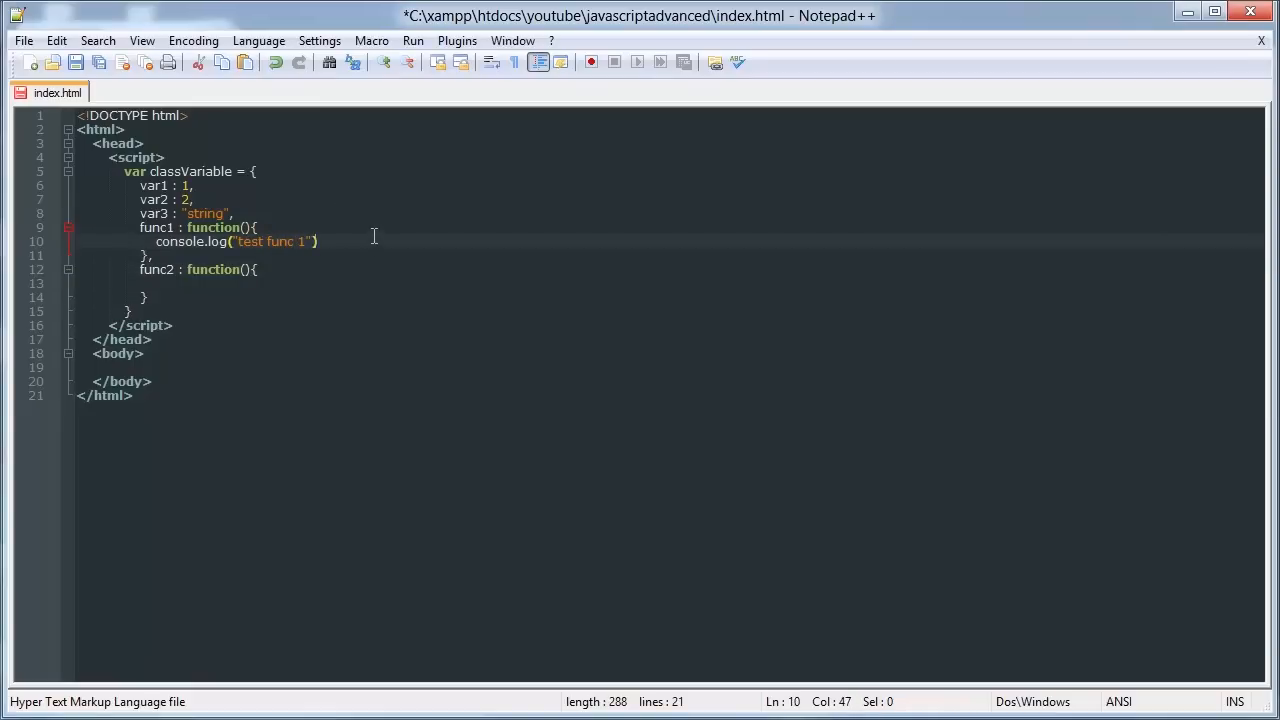
Make func2's body log "test func 2" and start a line after the object.
type("con")
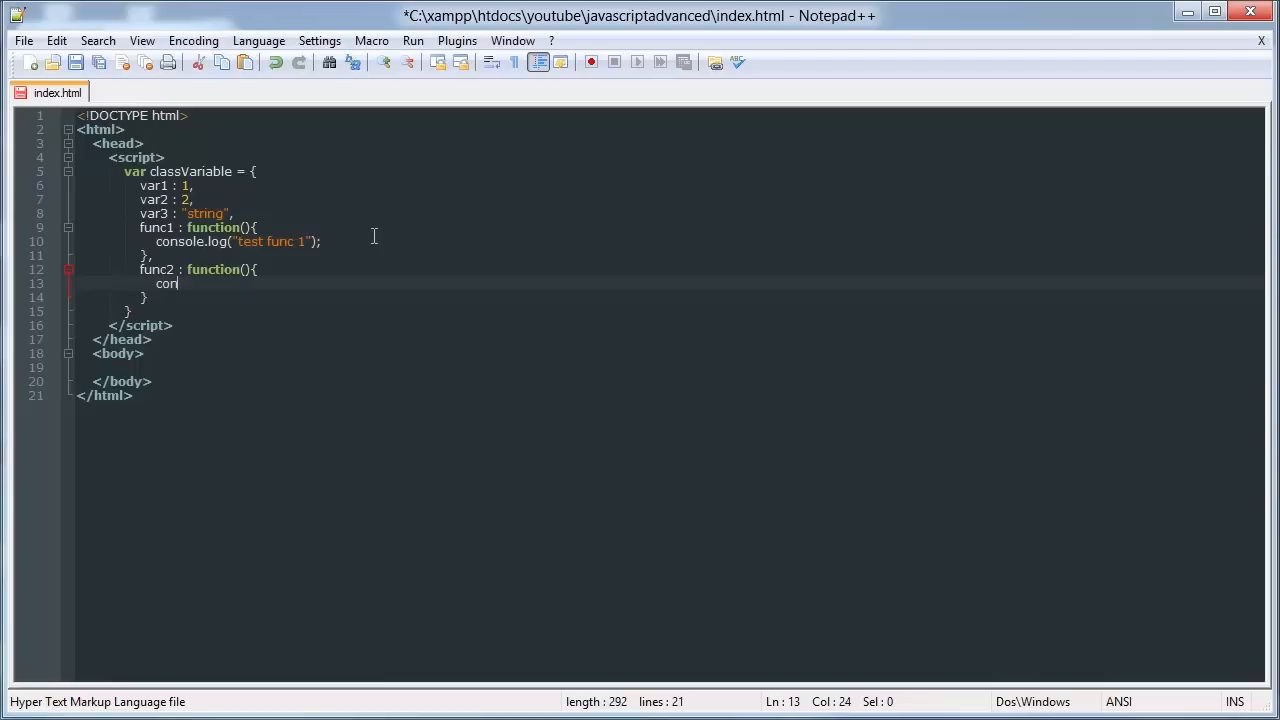
type("sole.log(\"test func 2")
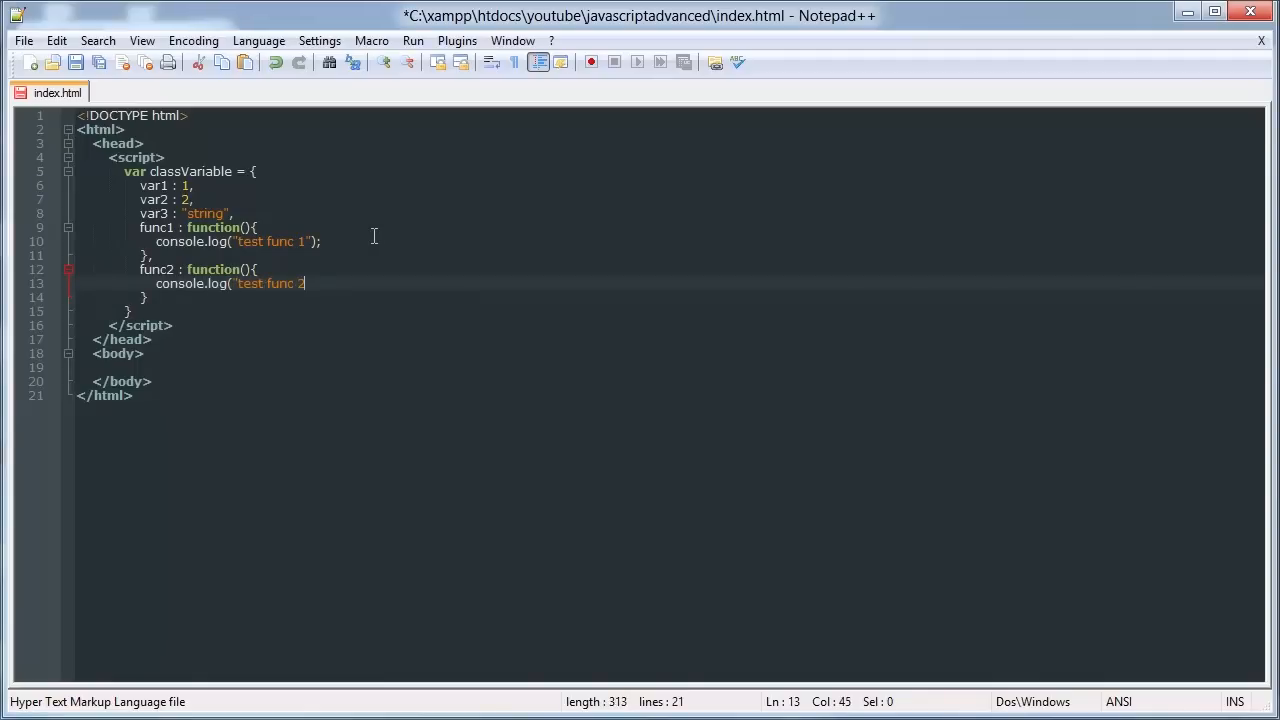
type("\");")
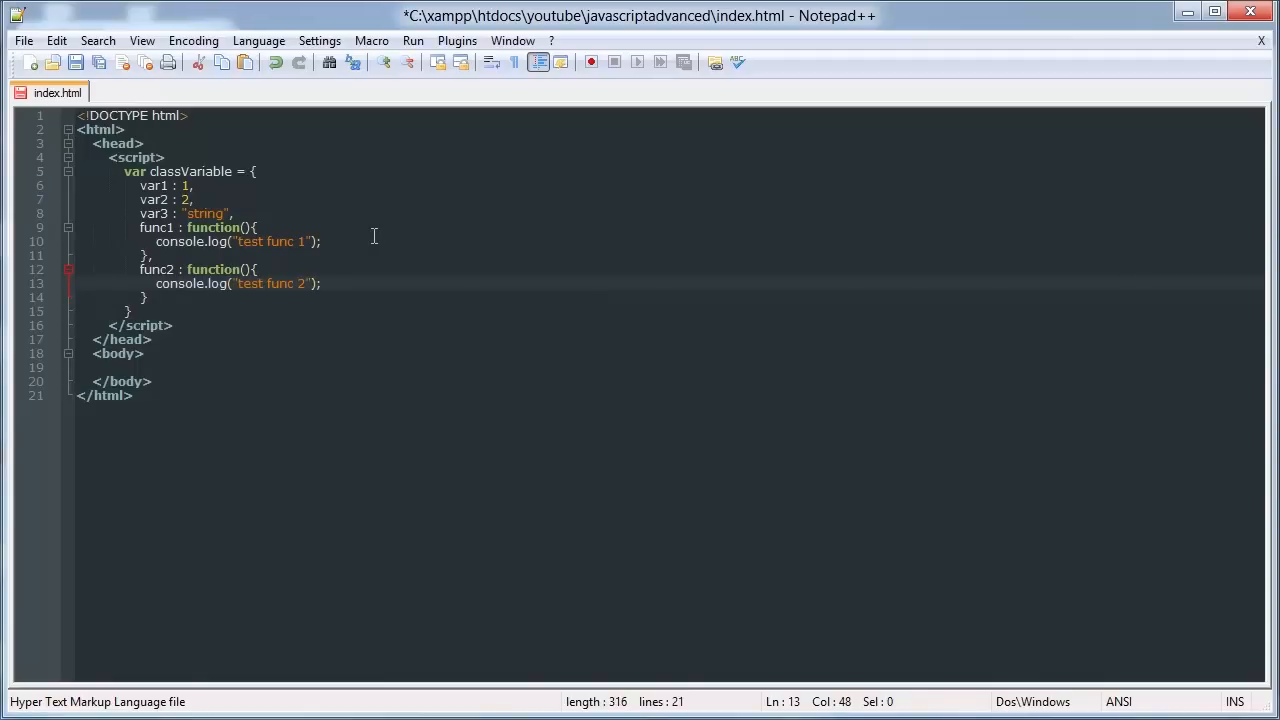
key("Enter")
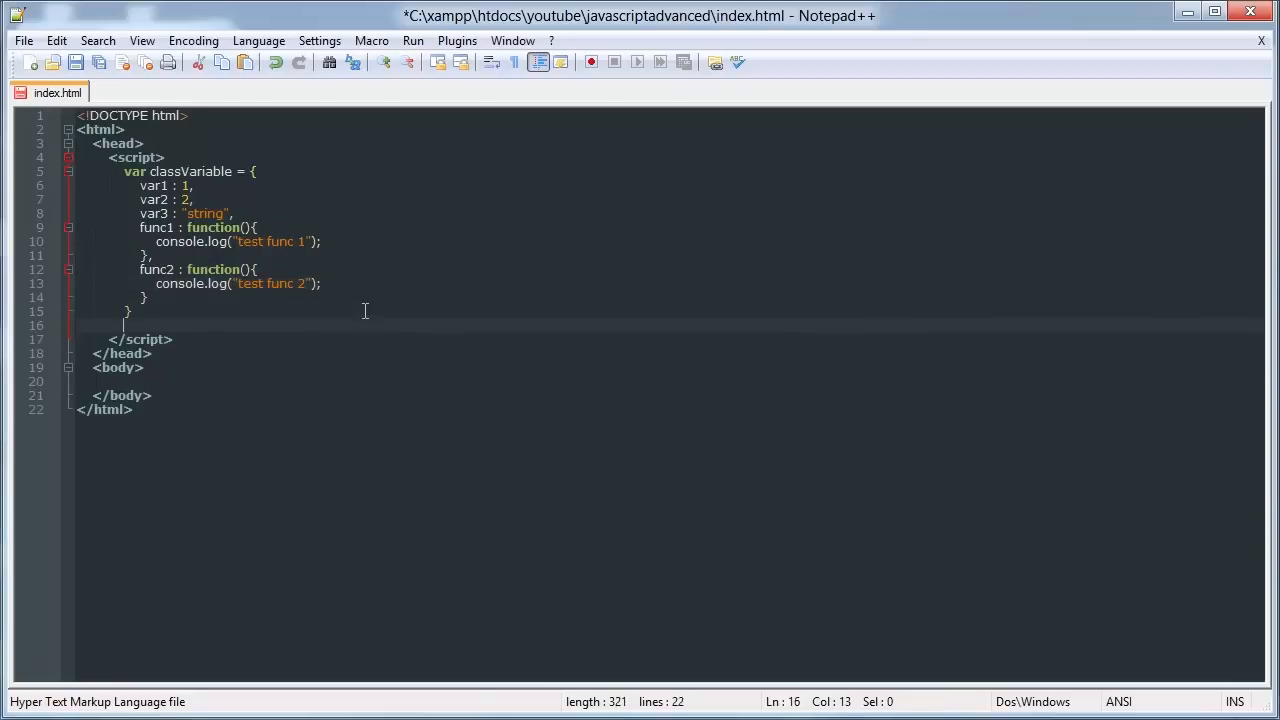
After the object, write console.log(classVariable.var1).
type("var")
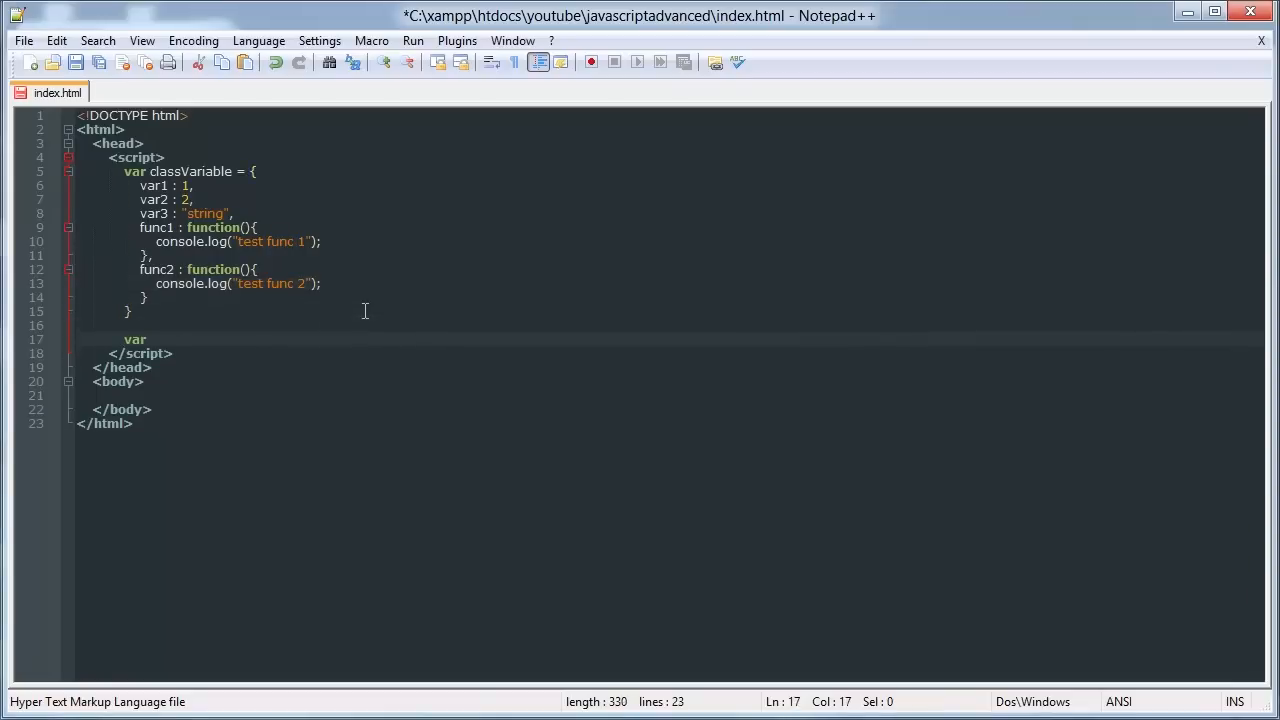
key("BackSpace")
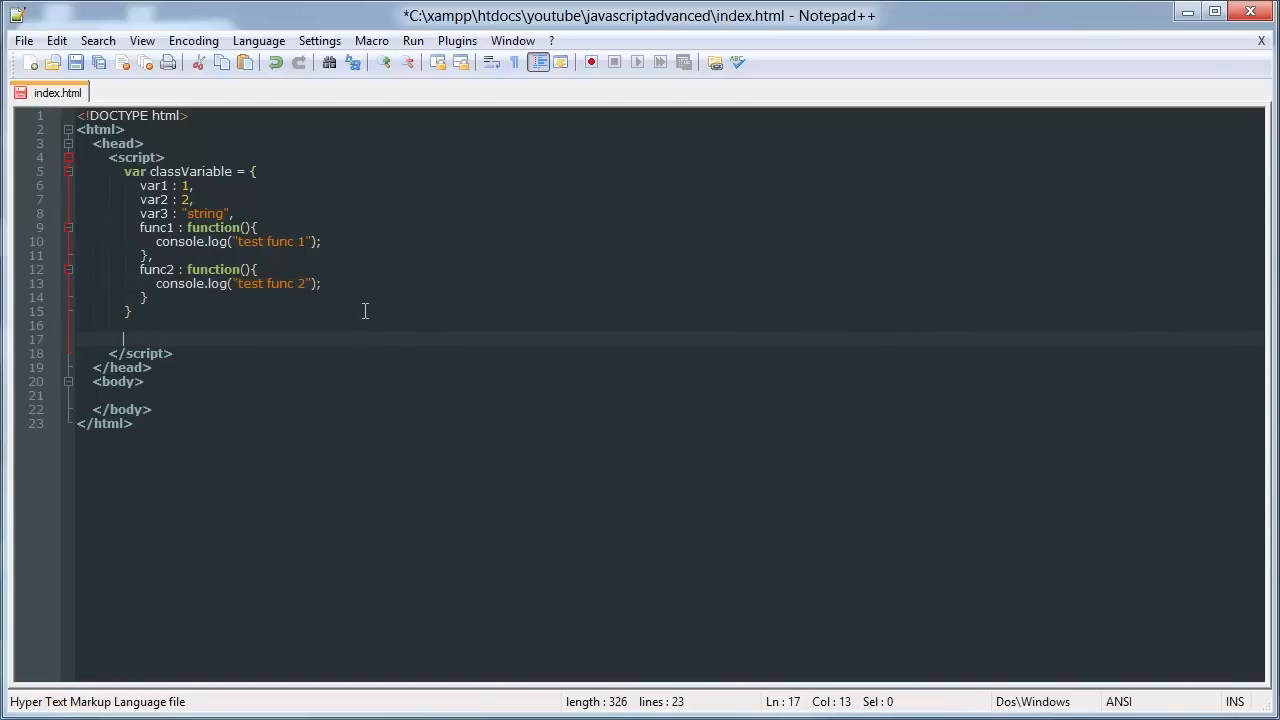
type("console.log")
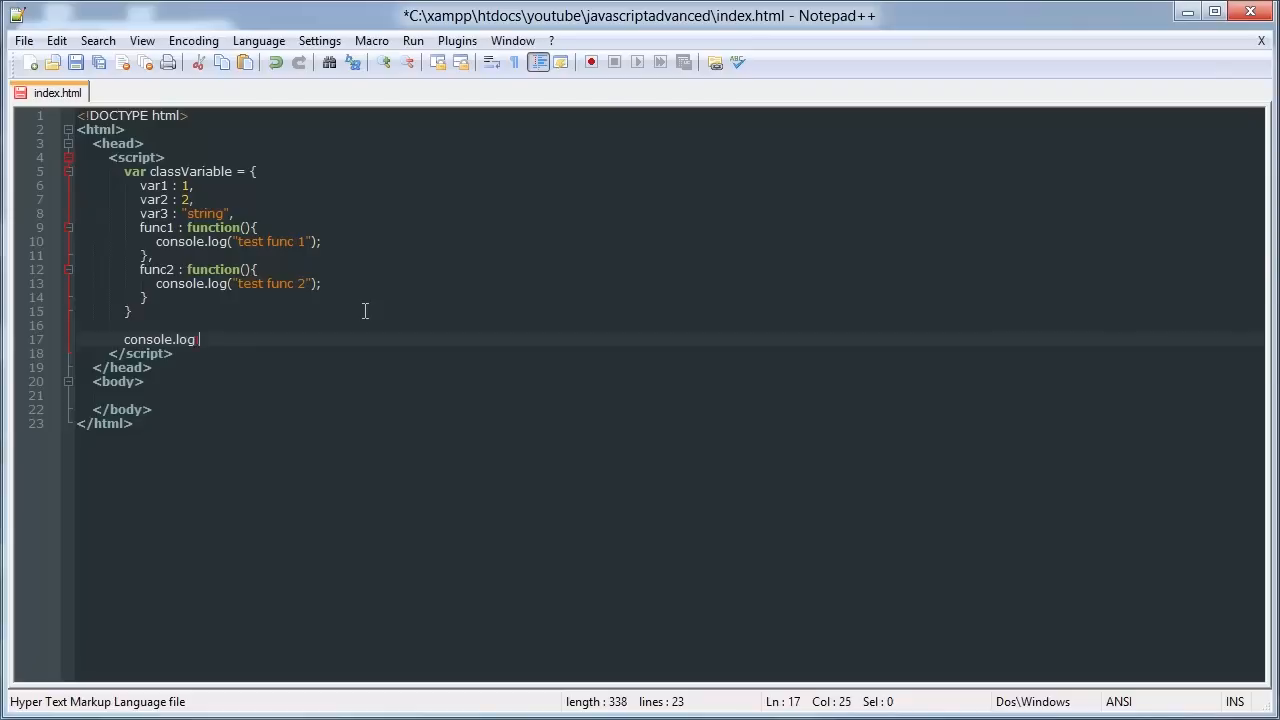
type("(classVar")
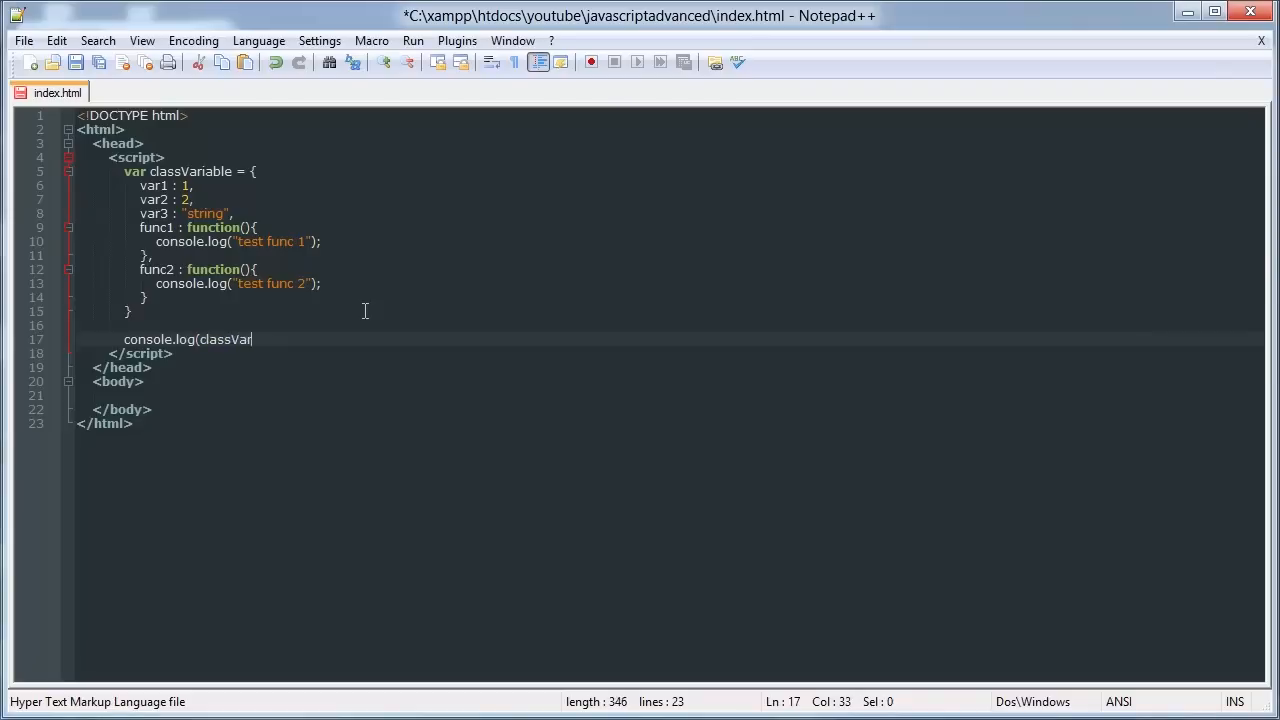
type("iable.")
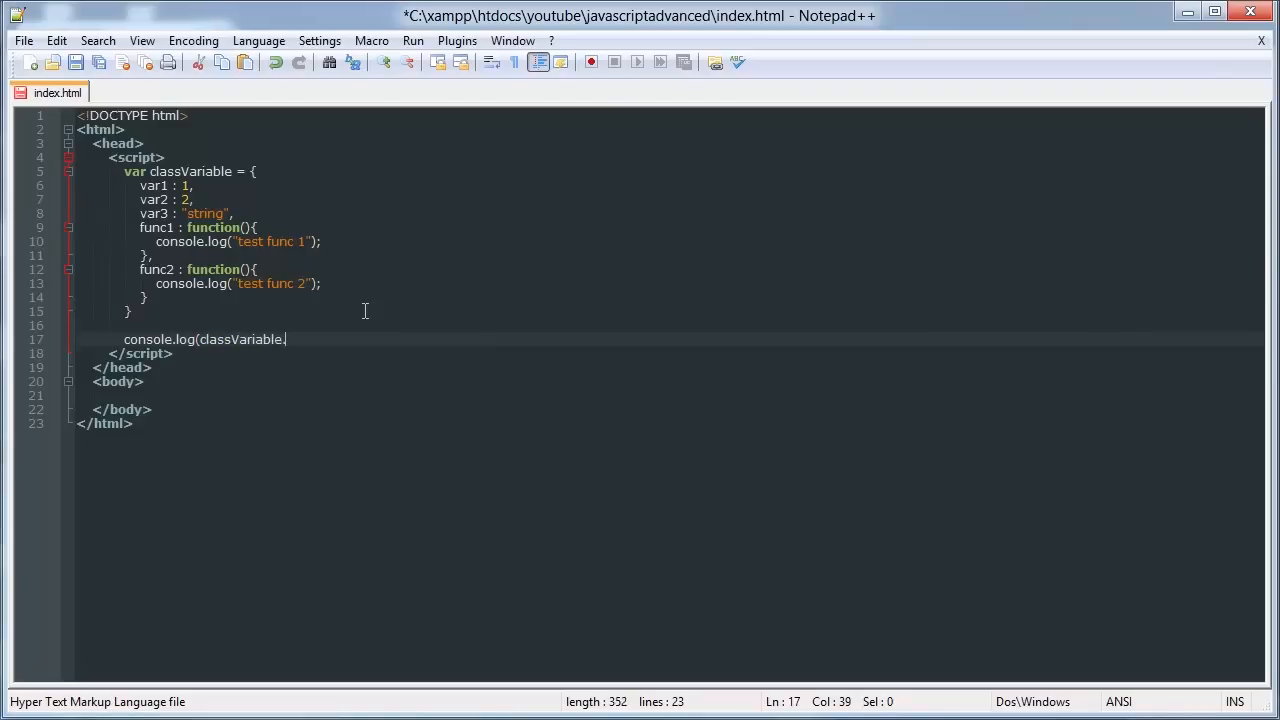
type("var1);")
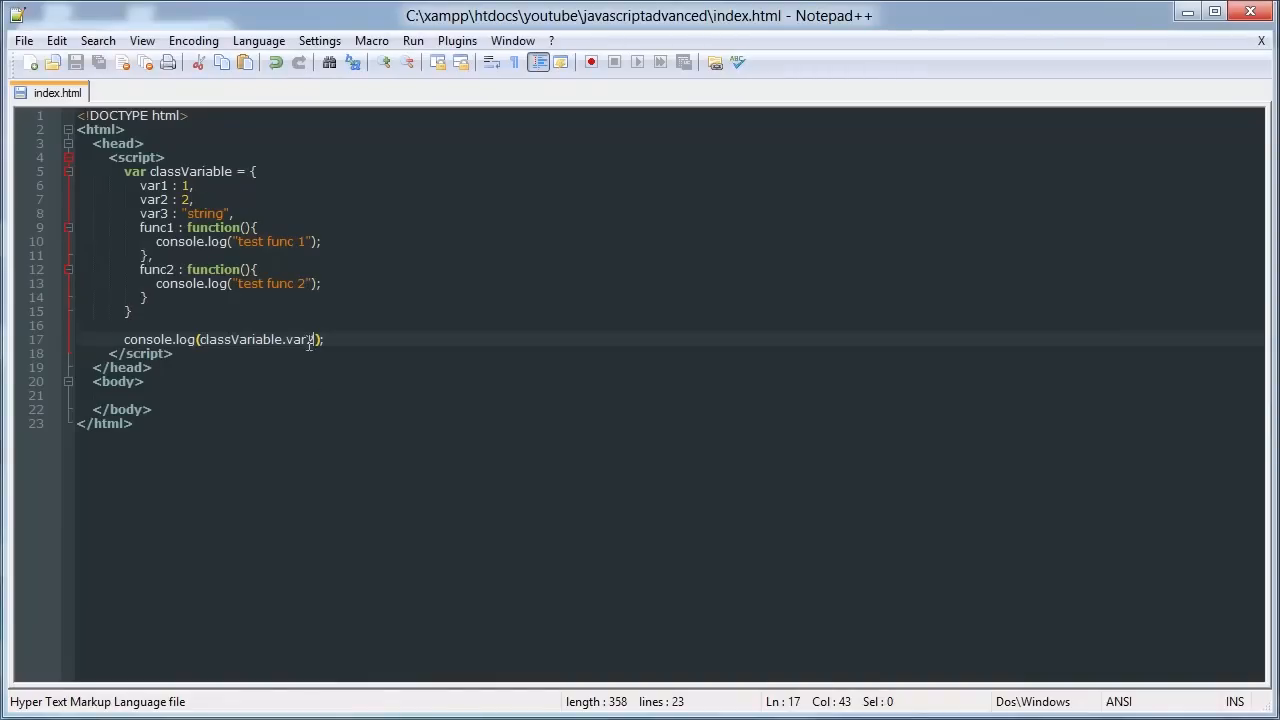
Change the logged property from var1 to func1 and save index.html.
type("\\")
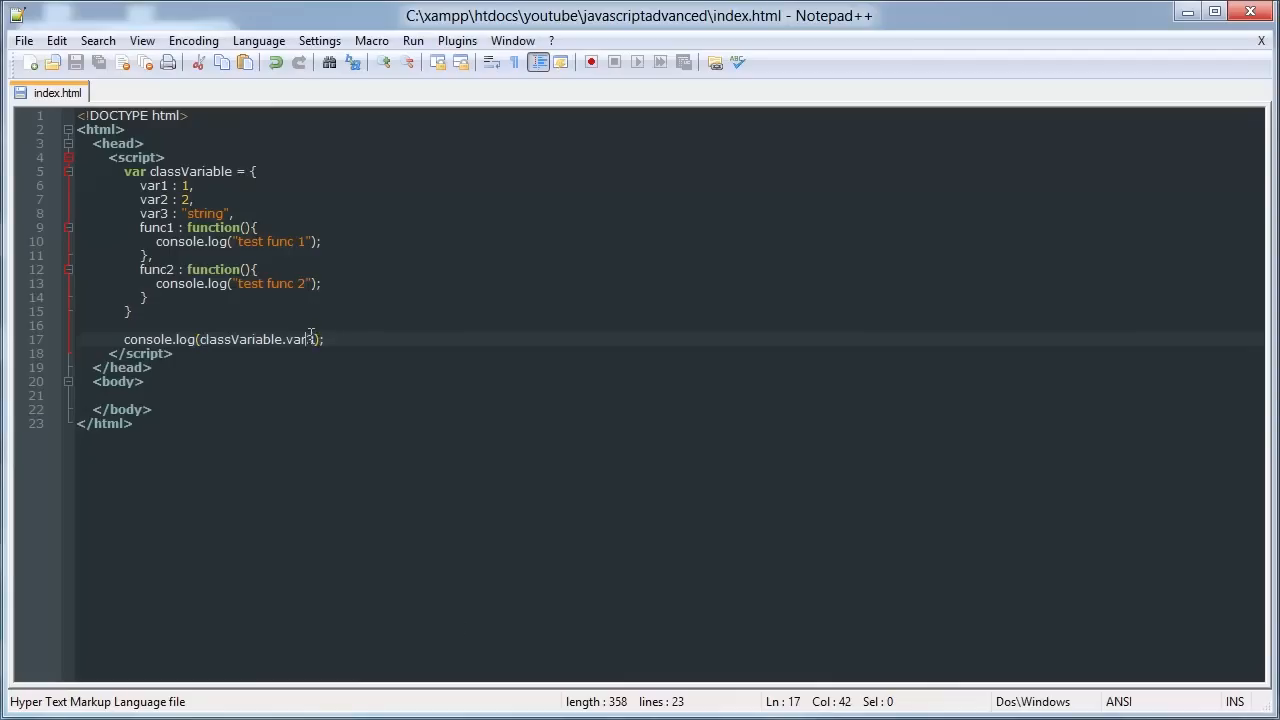
key("BackSpace")
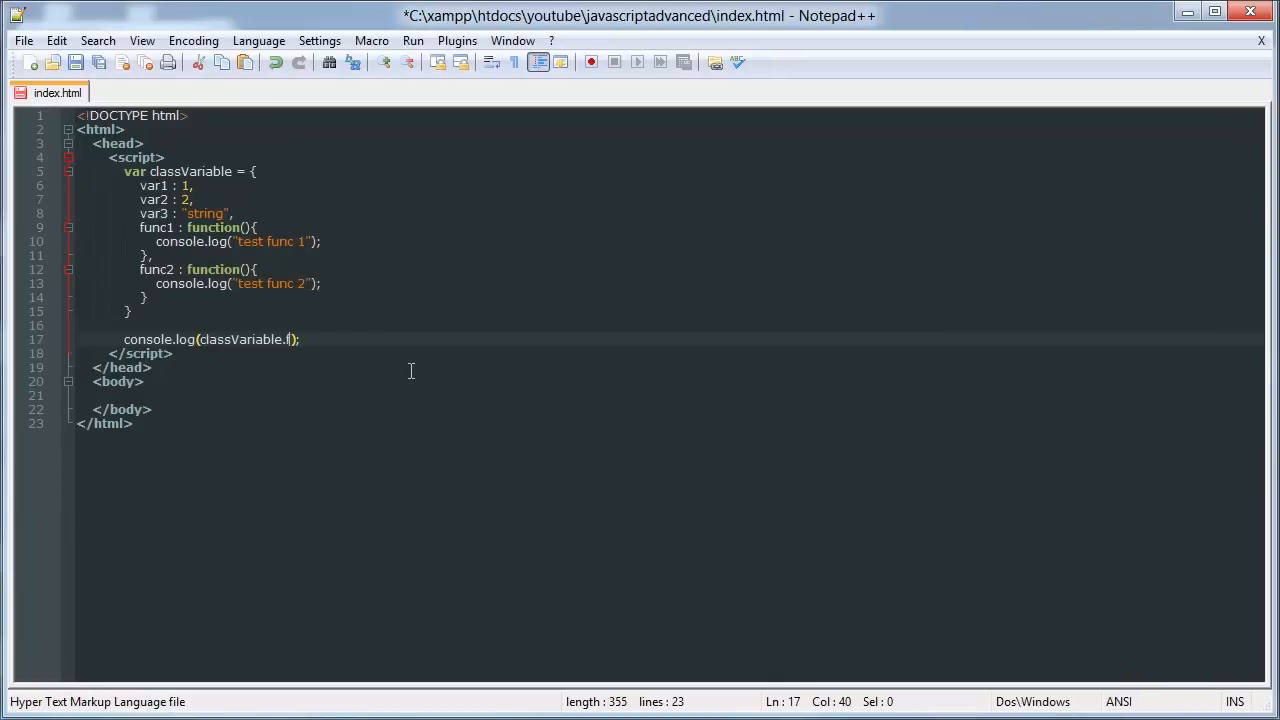
type("unc1")
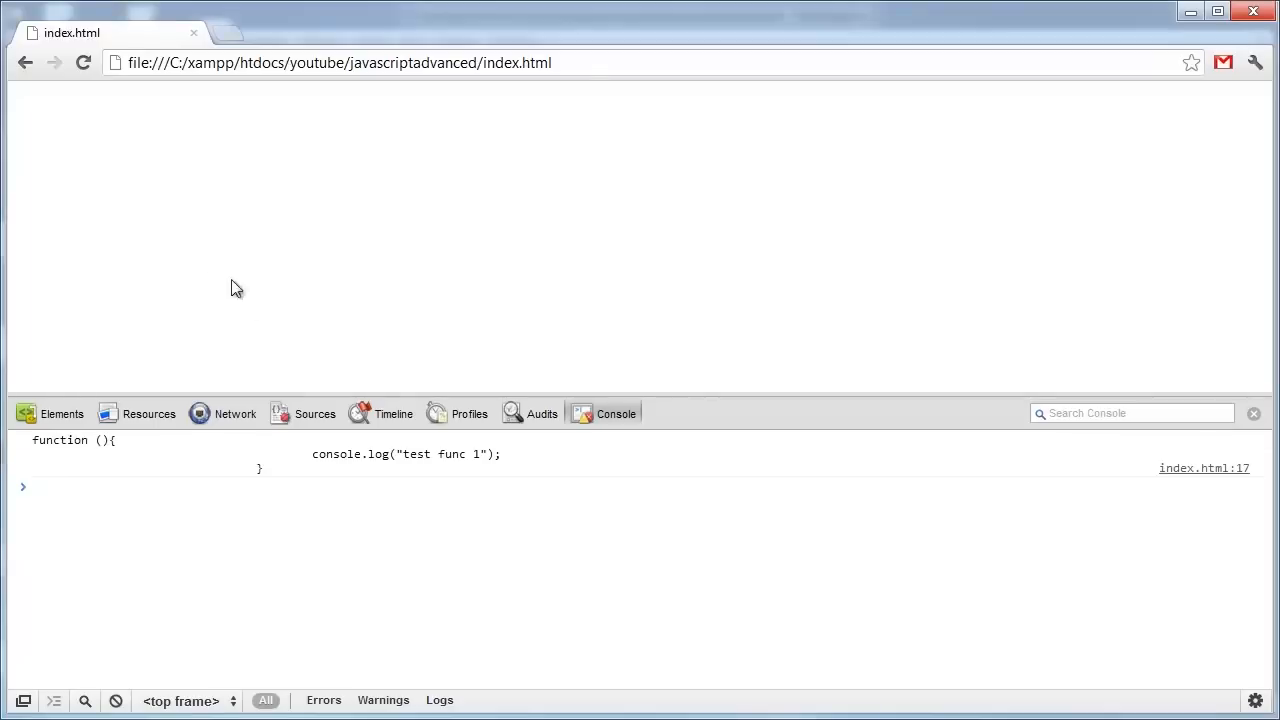
mouse_move(324, 482)
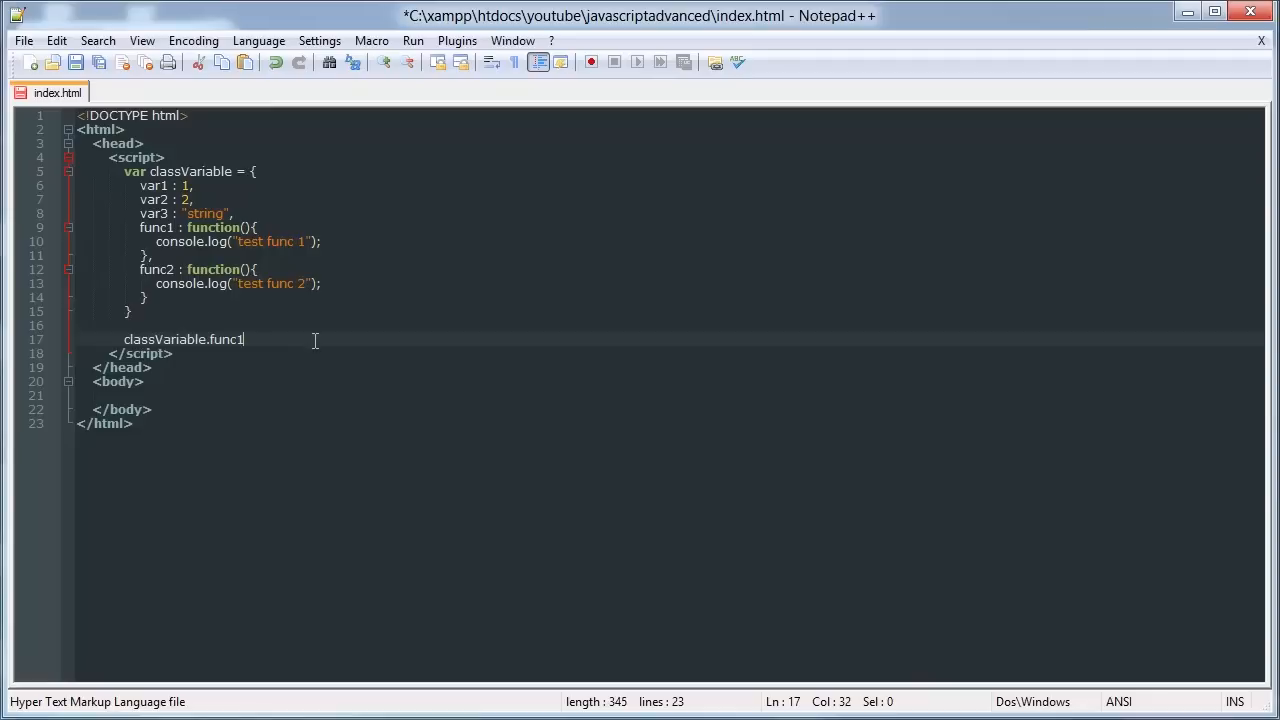
Change line 17 to classVariable.func1(12); and give func1 the parameter a.
type(";")
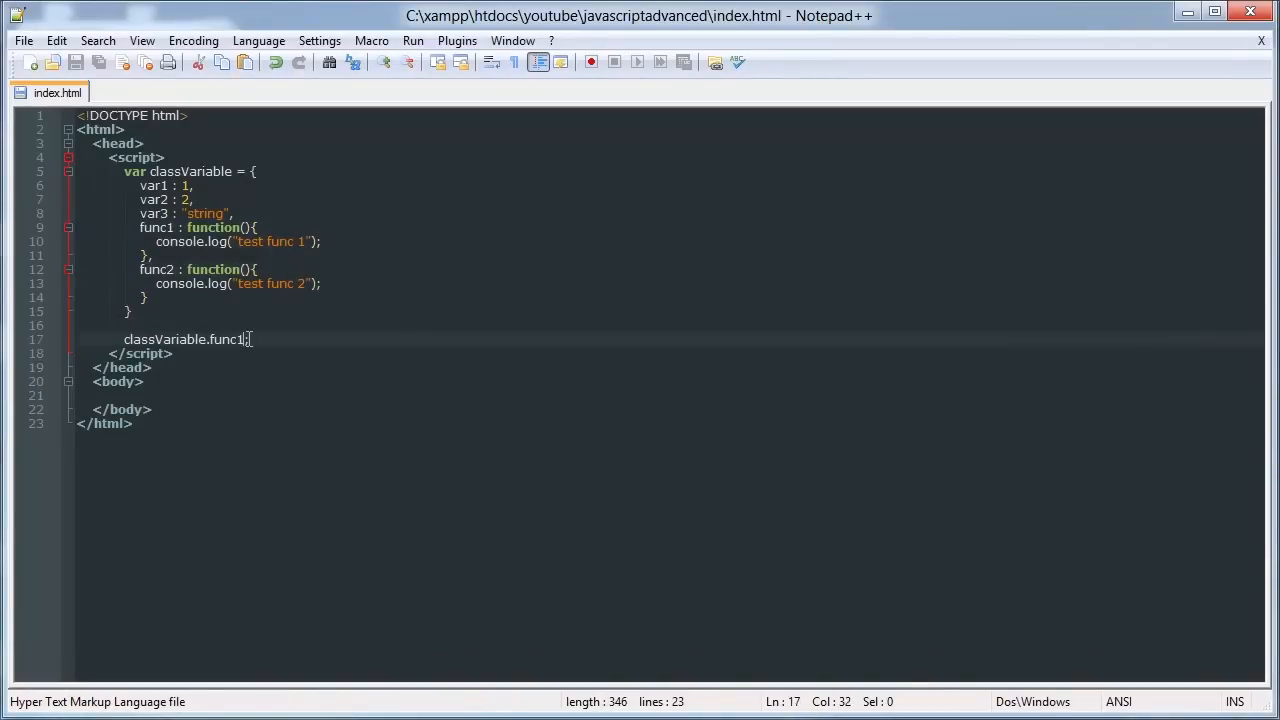
type("()")
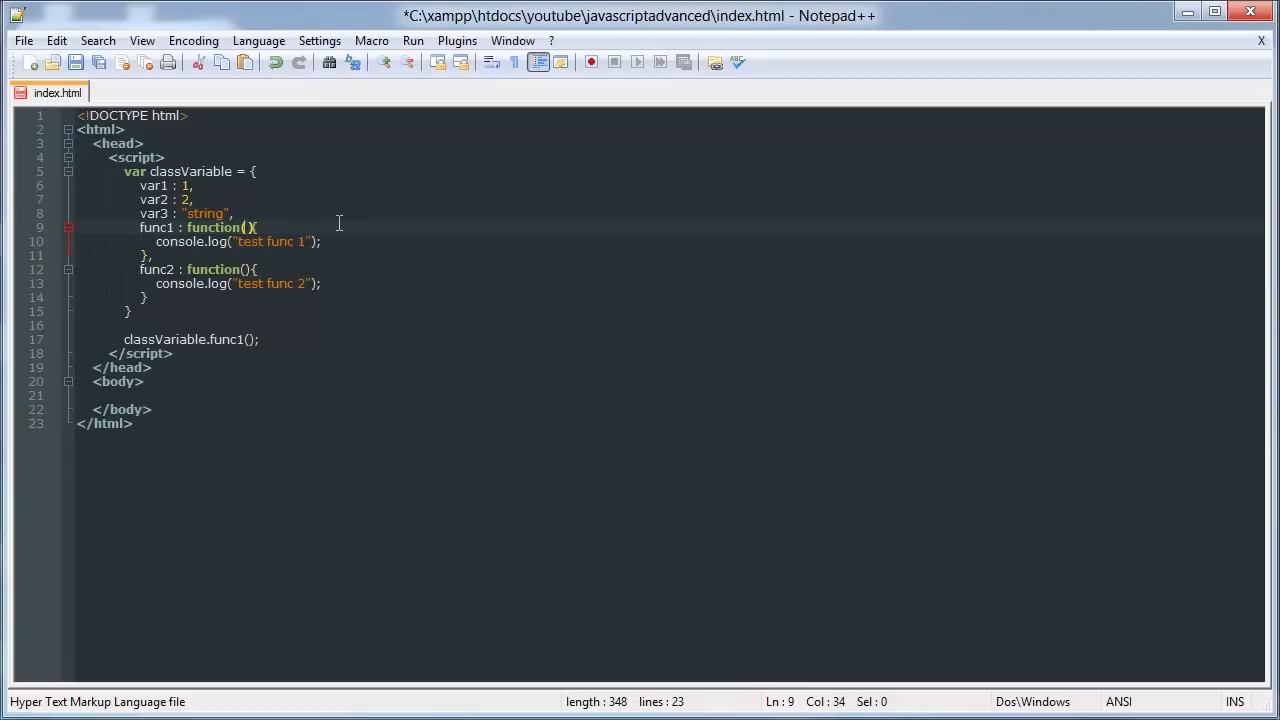
type("a")
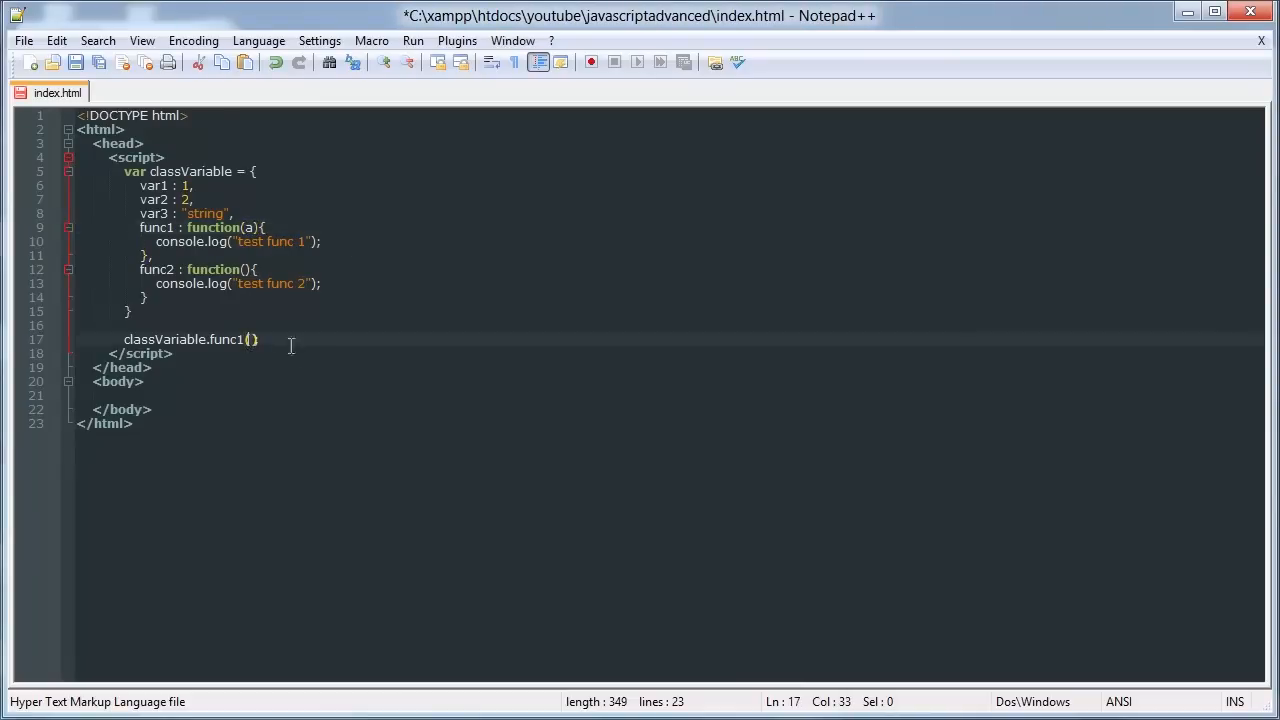
type("12")
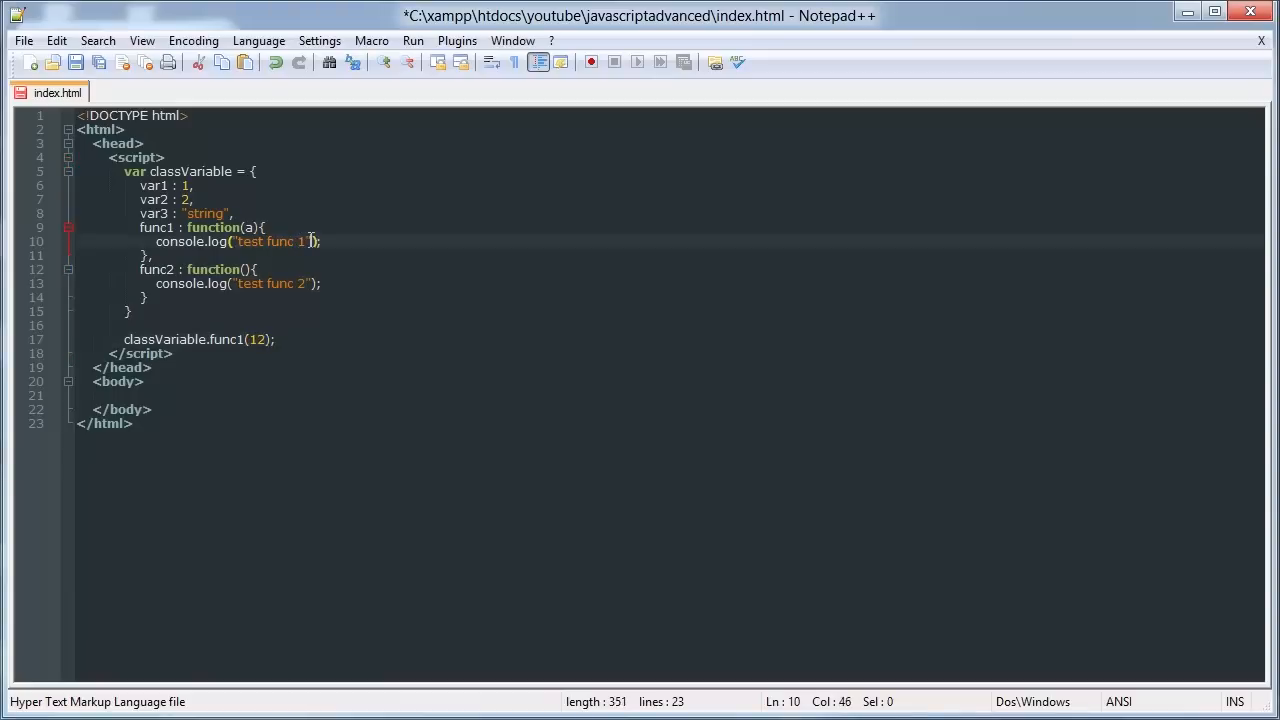
key("BackSpace")
type("var arra")
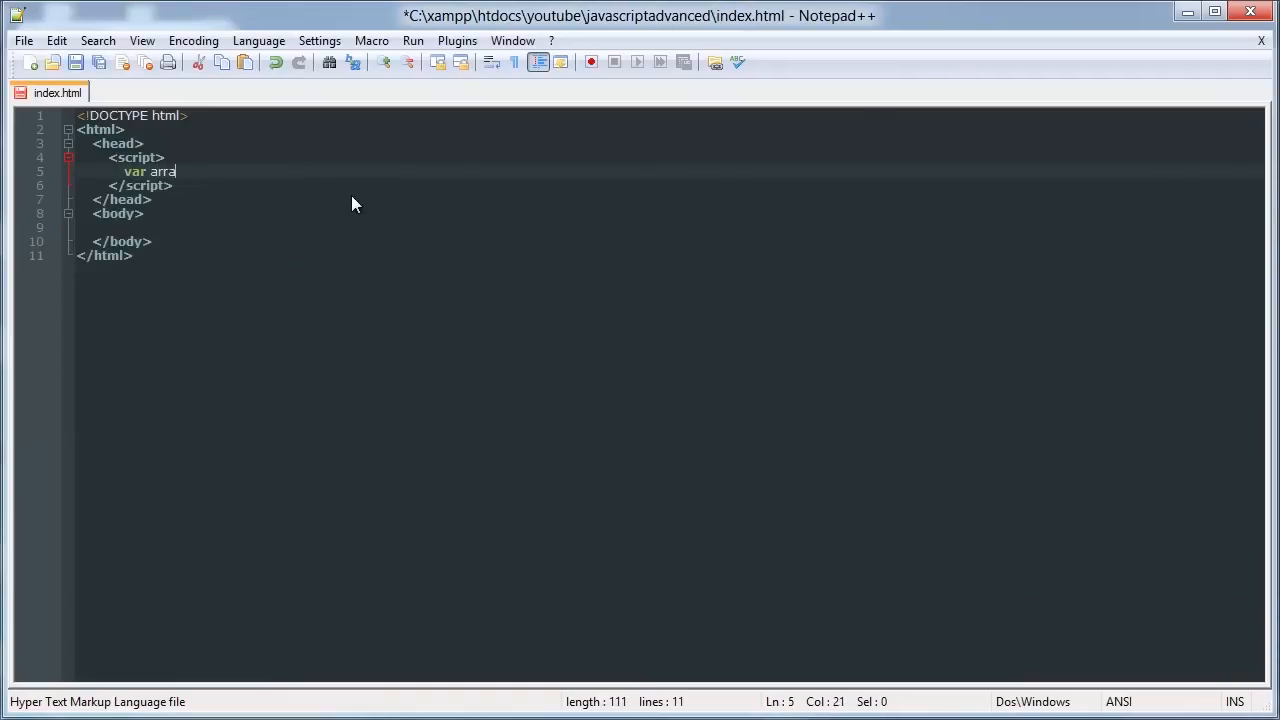
Declare var arrayName = [] and set arrayName[0] to an object with x : 43.
type("yName=")
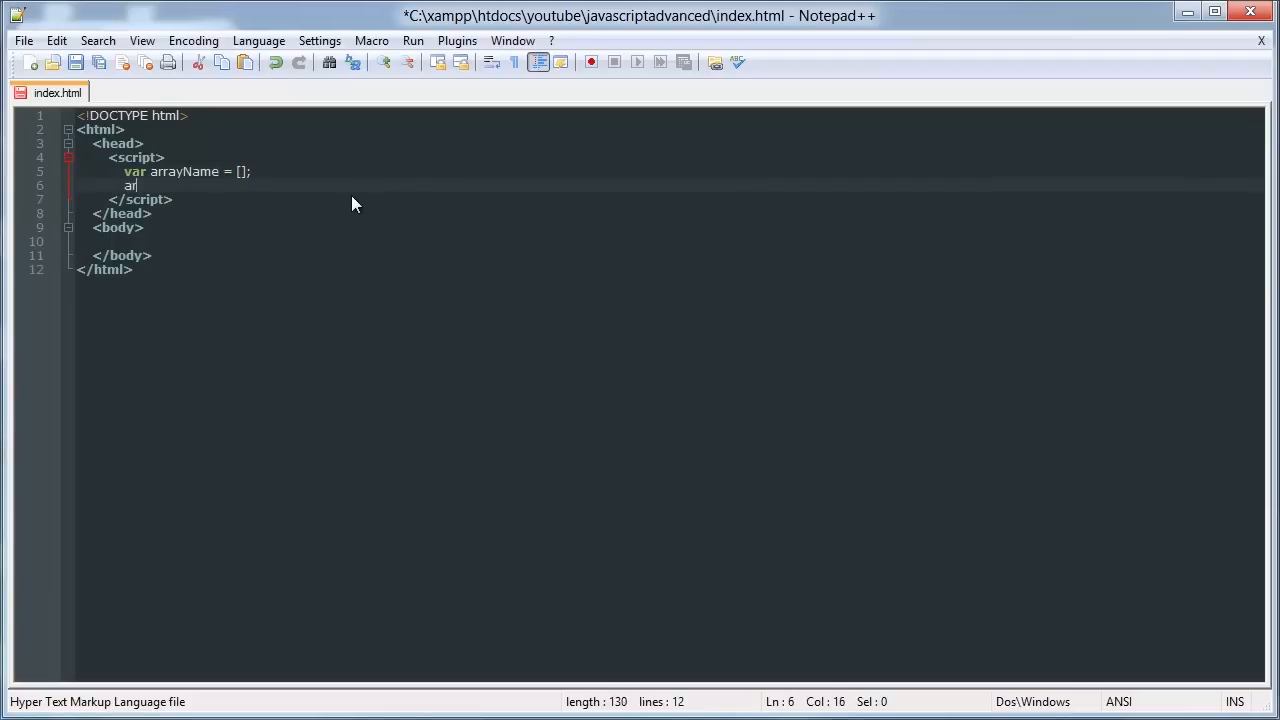
type("rayName")
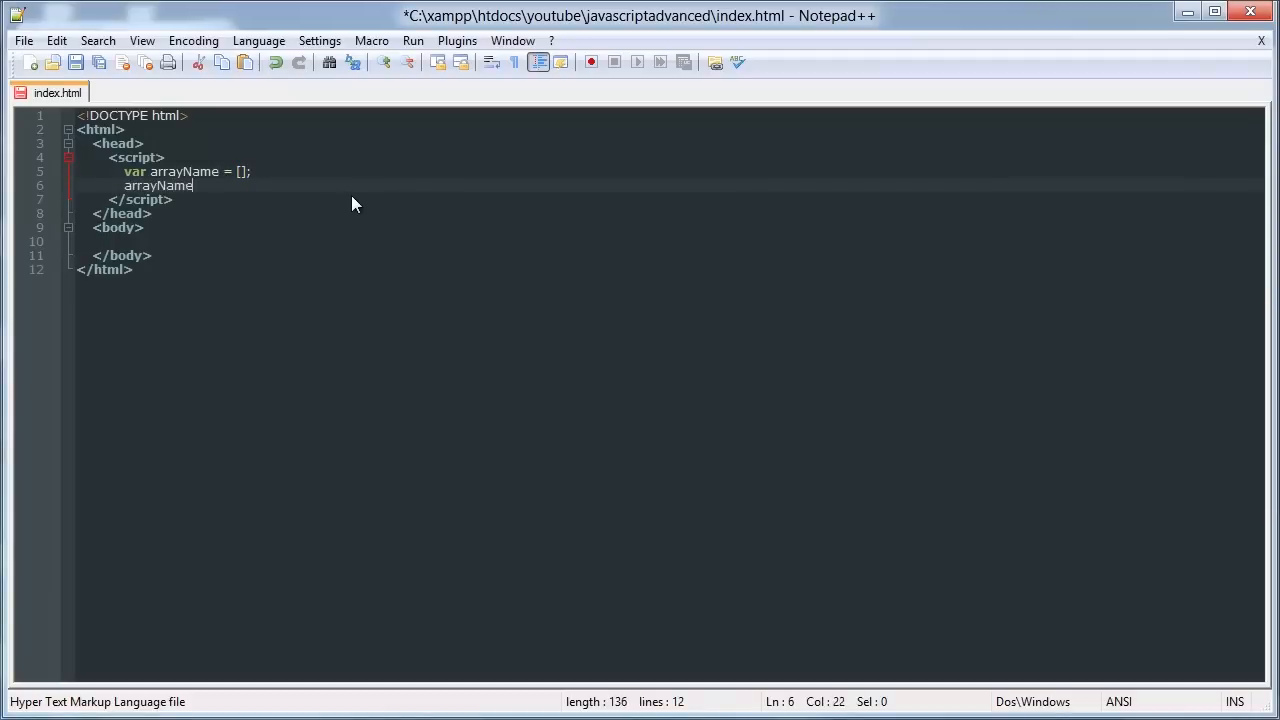
type("[0]")
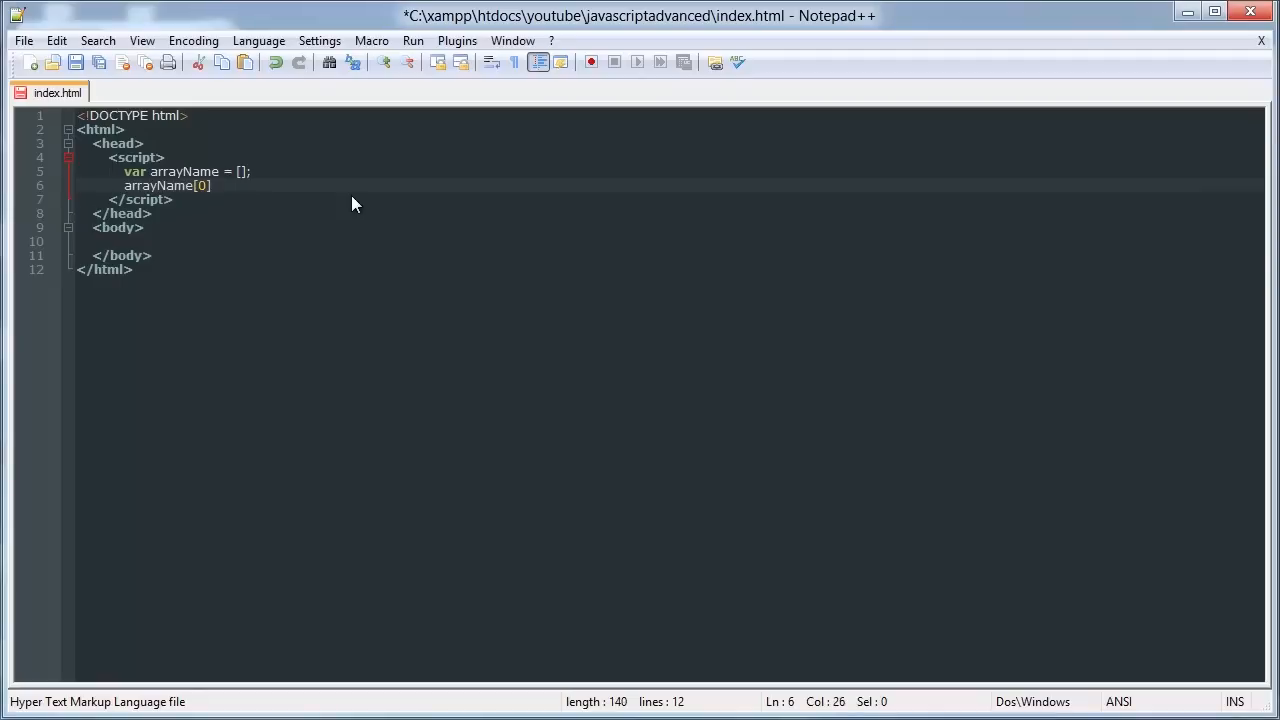
type("= {")
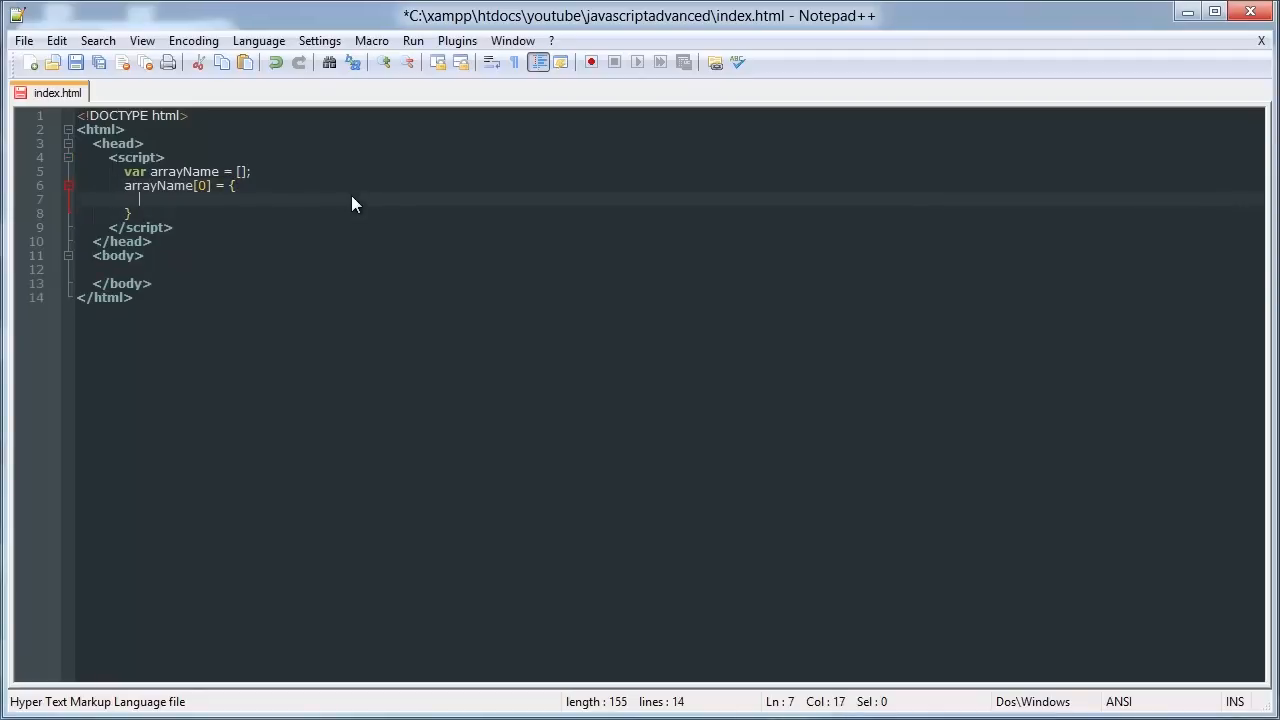
type("x")
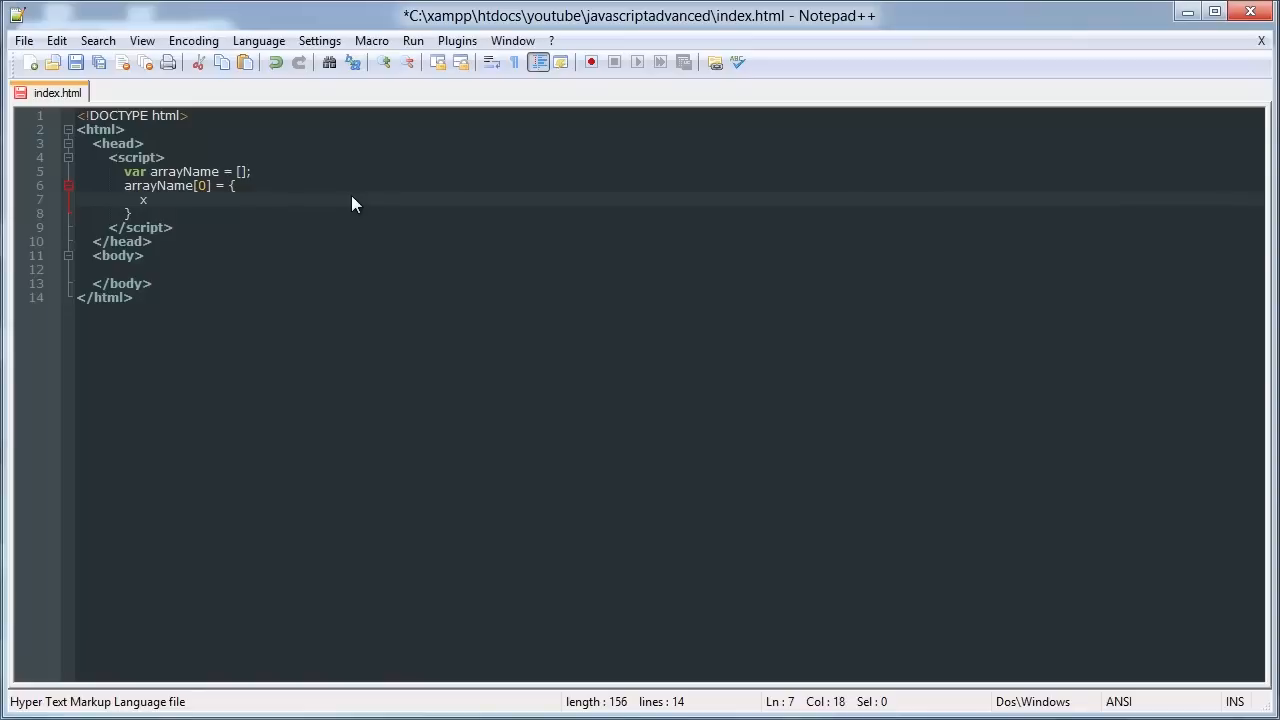
type(": 3")
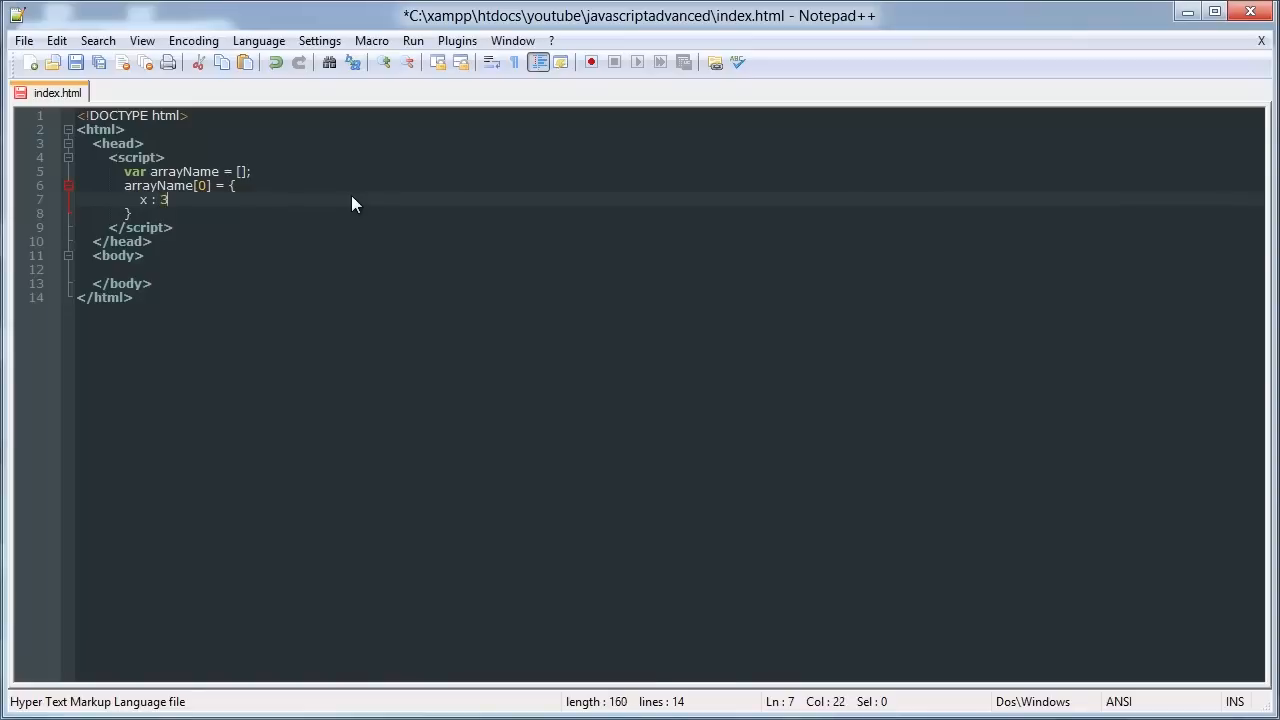
type("4")
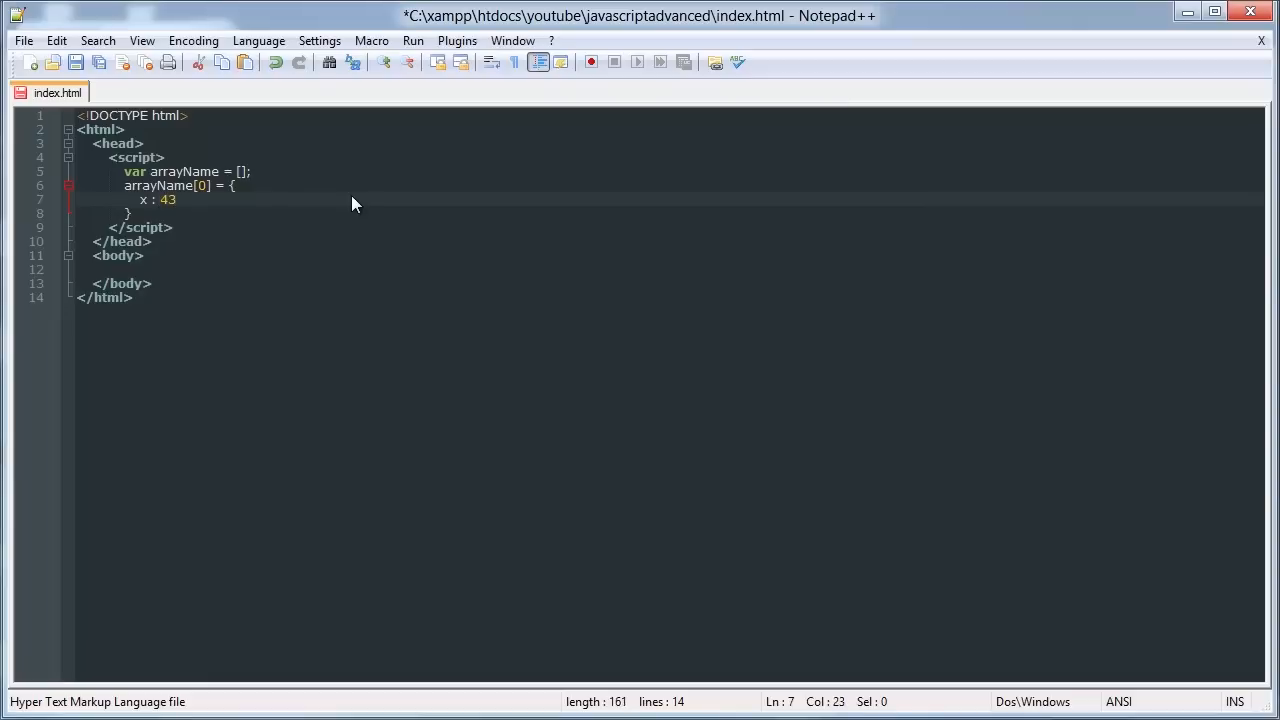
Log arrayName[0].x with console.log and save index.html.
type("console.log")
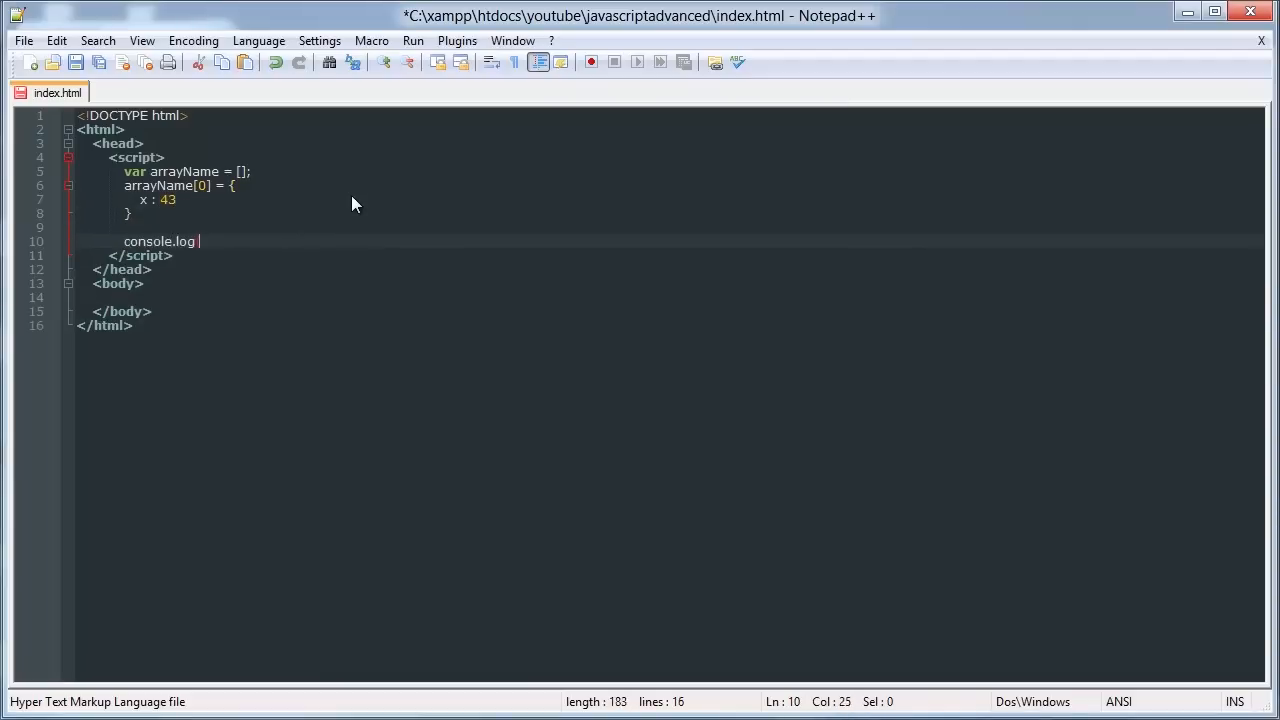
type("()")
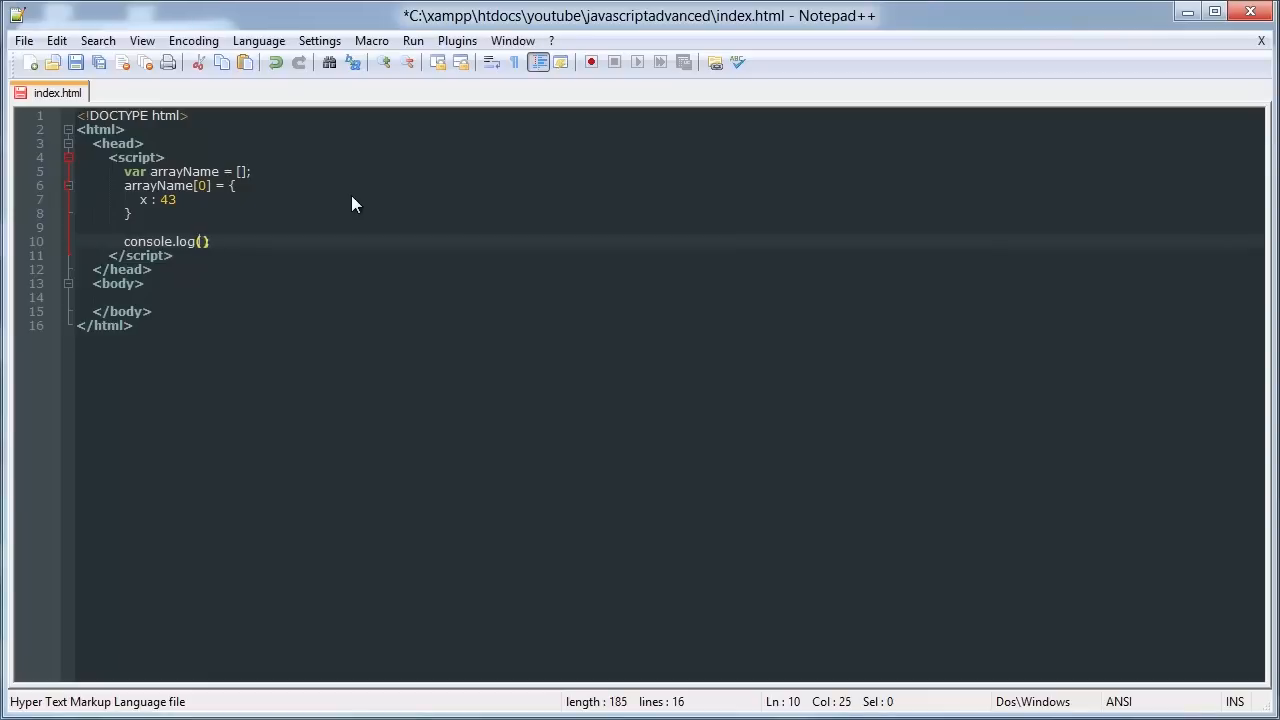
type("arrayName")
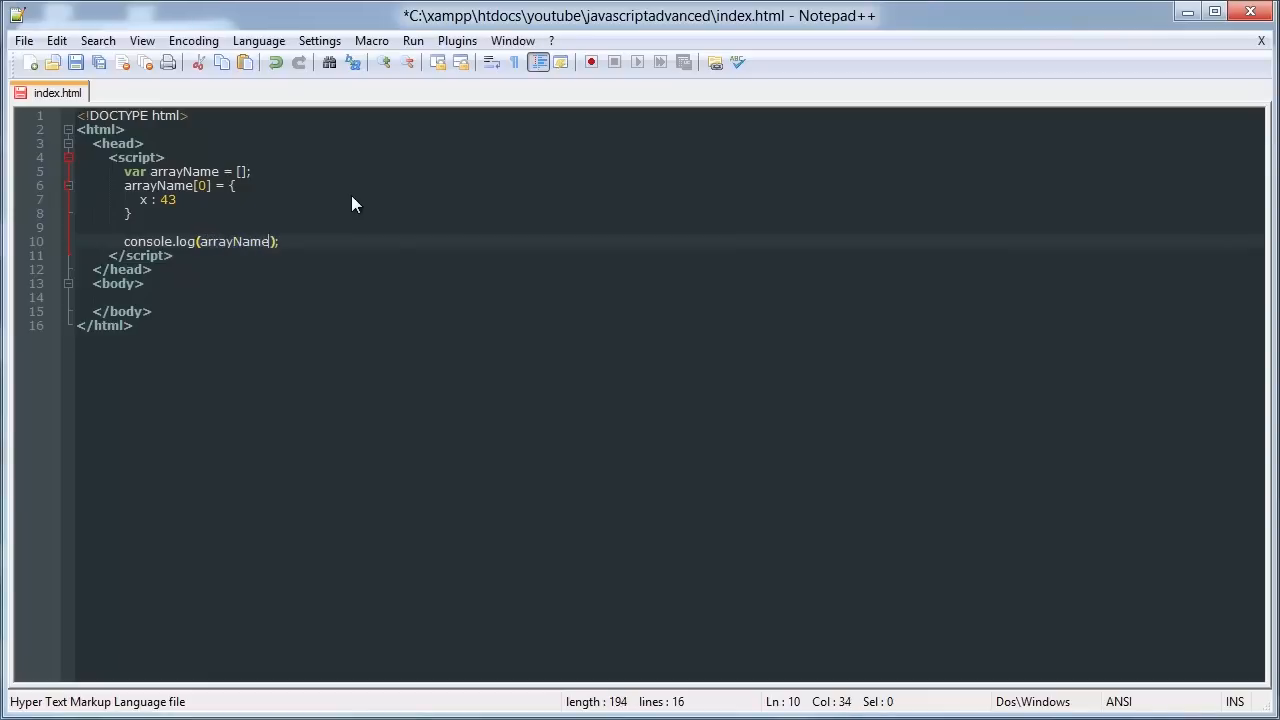
type("[0]")
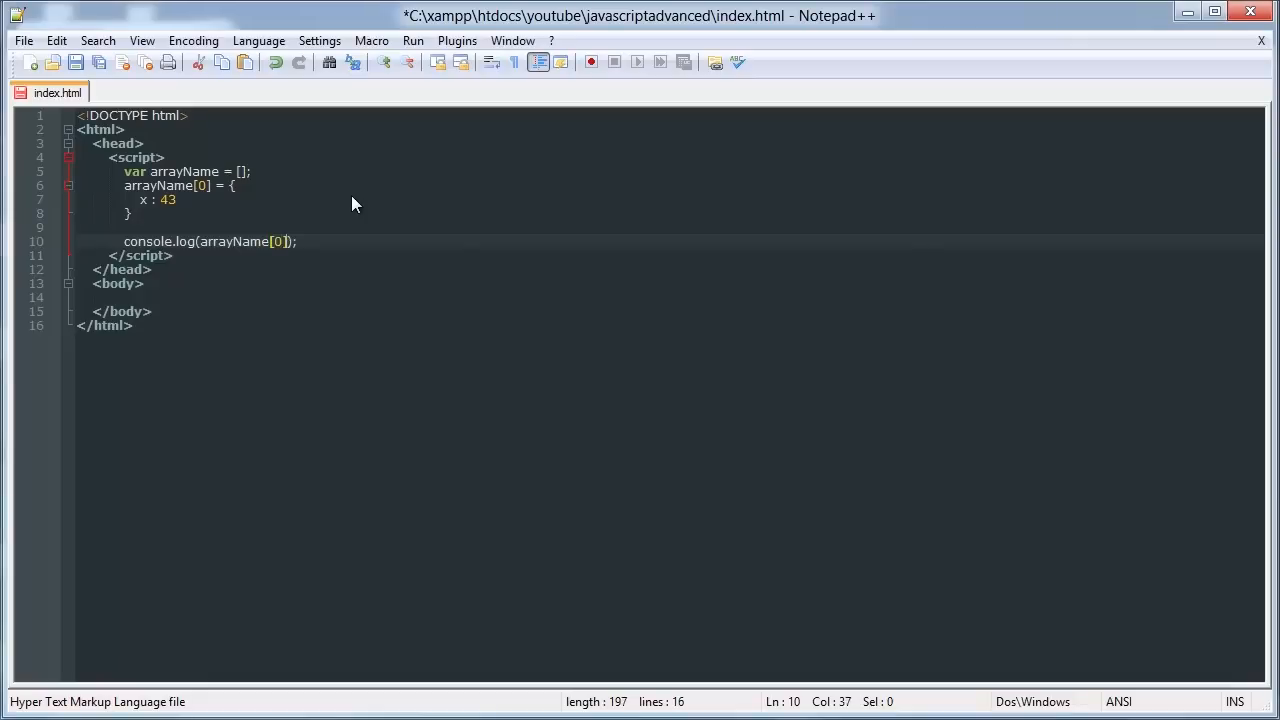
type(".x")
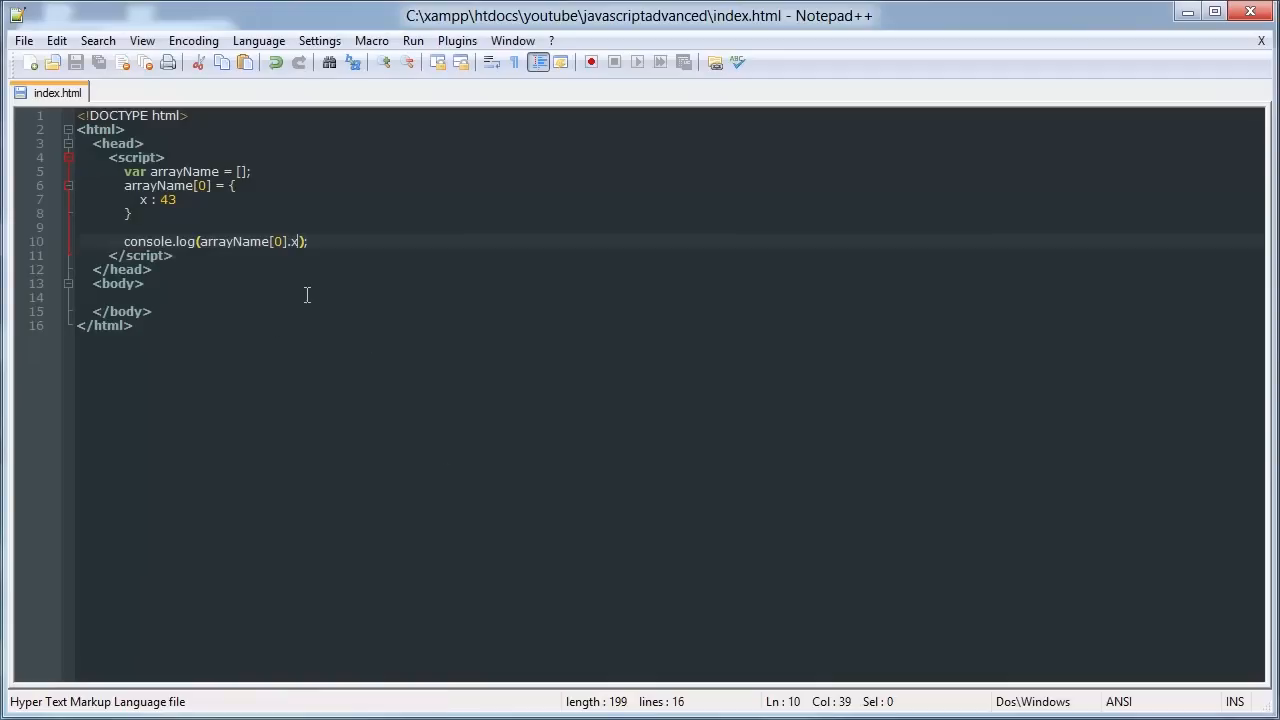
left_click(172, 256)
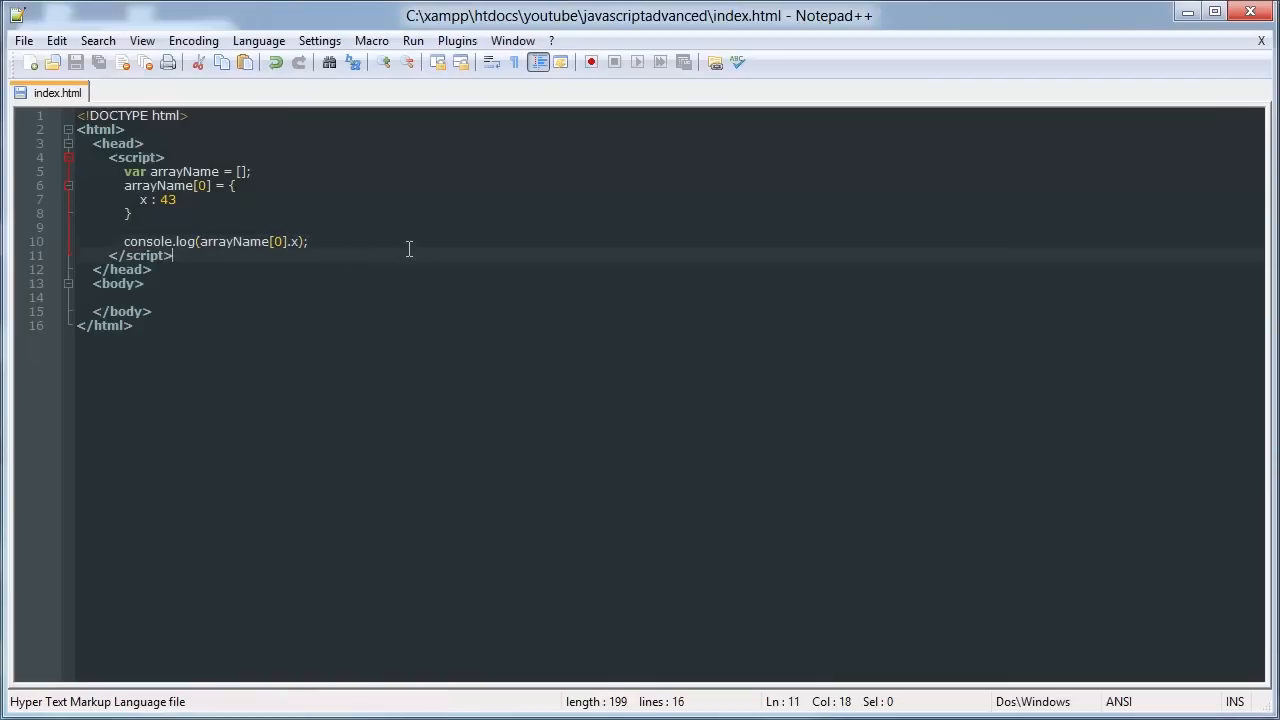
left_click(176, 200)
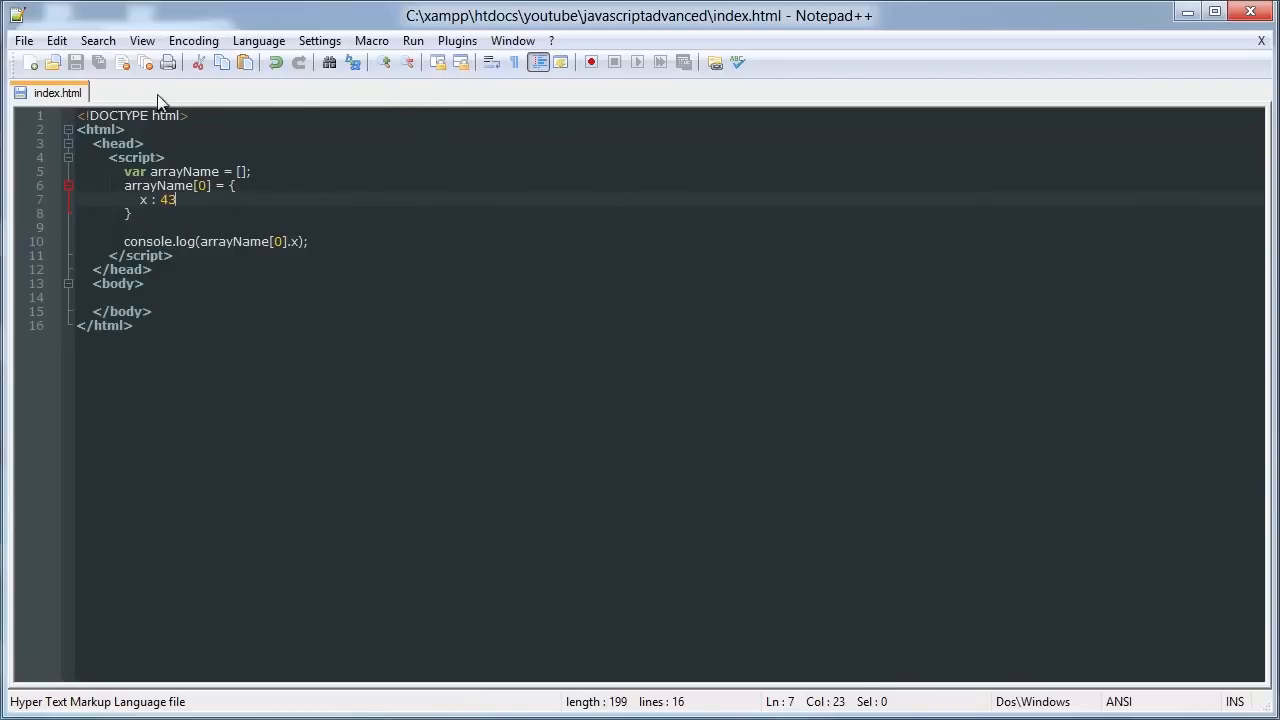
mouse_move(964, 176)
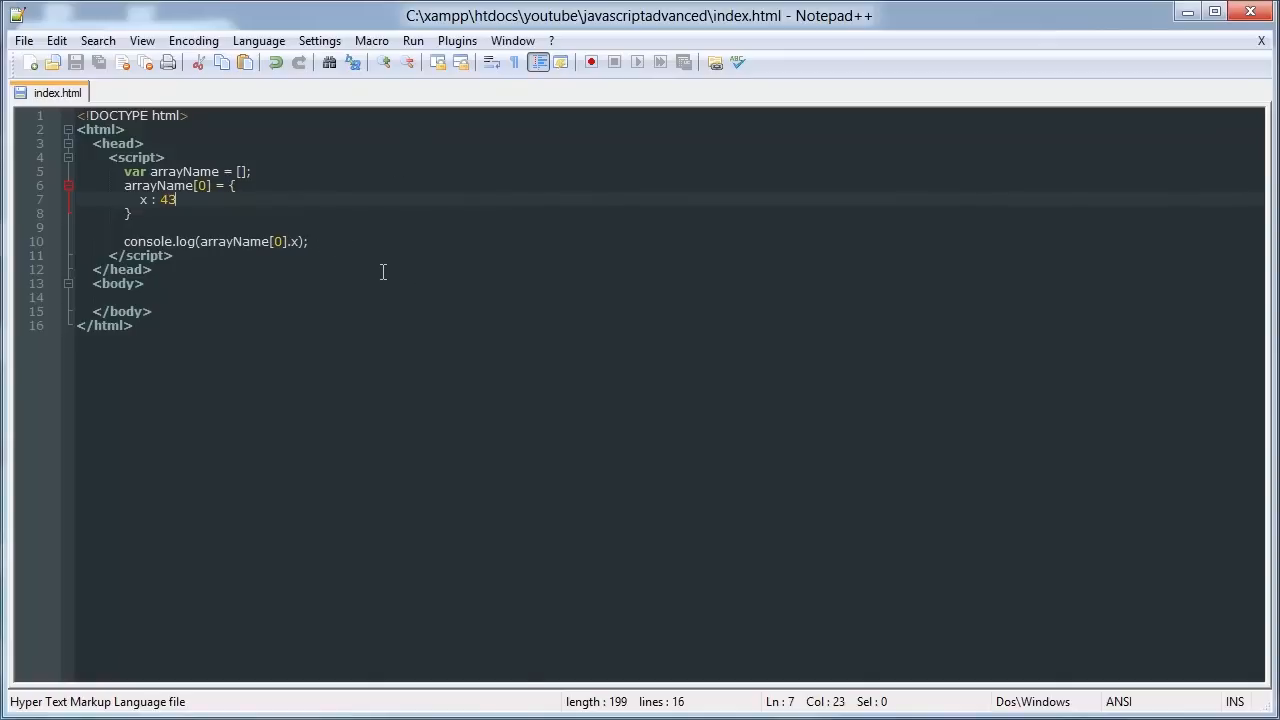
mouse_move(408, 212)
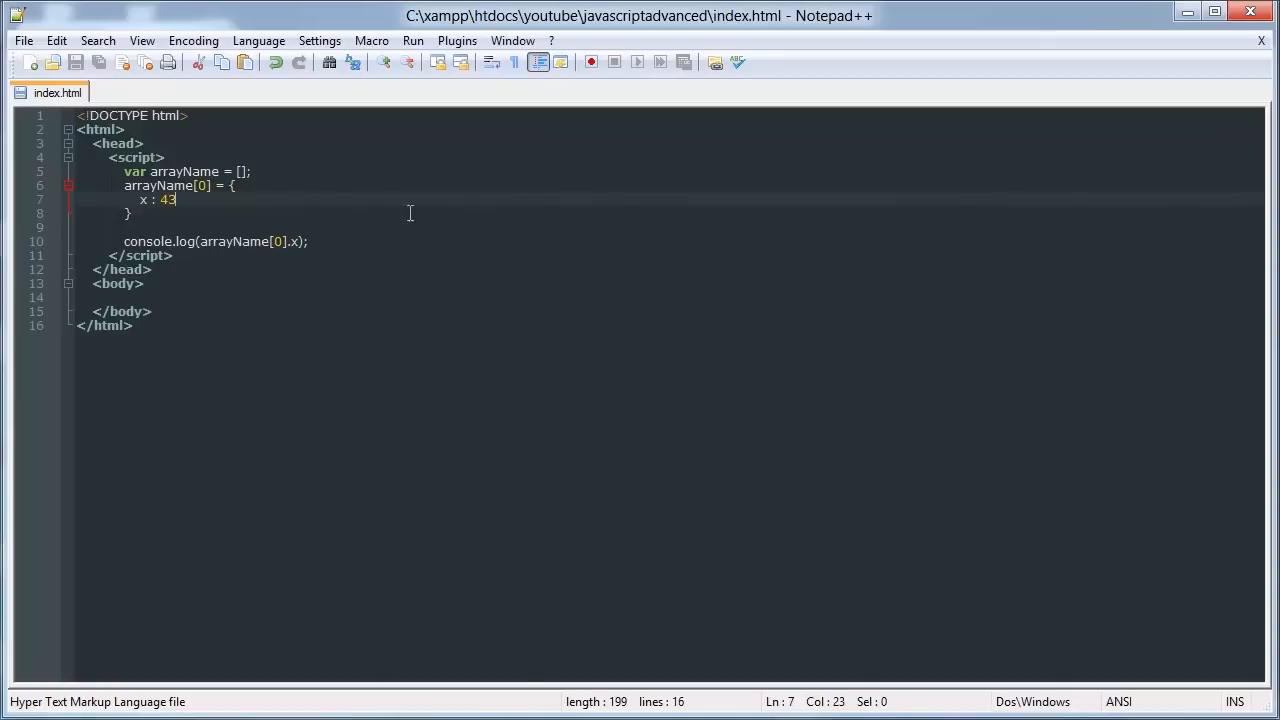
mouse_move(300, 206)
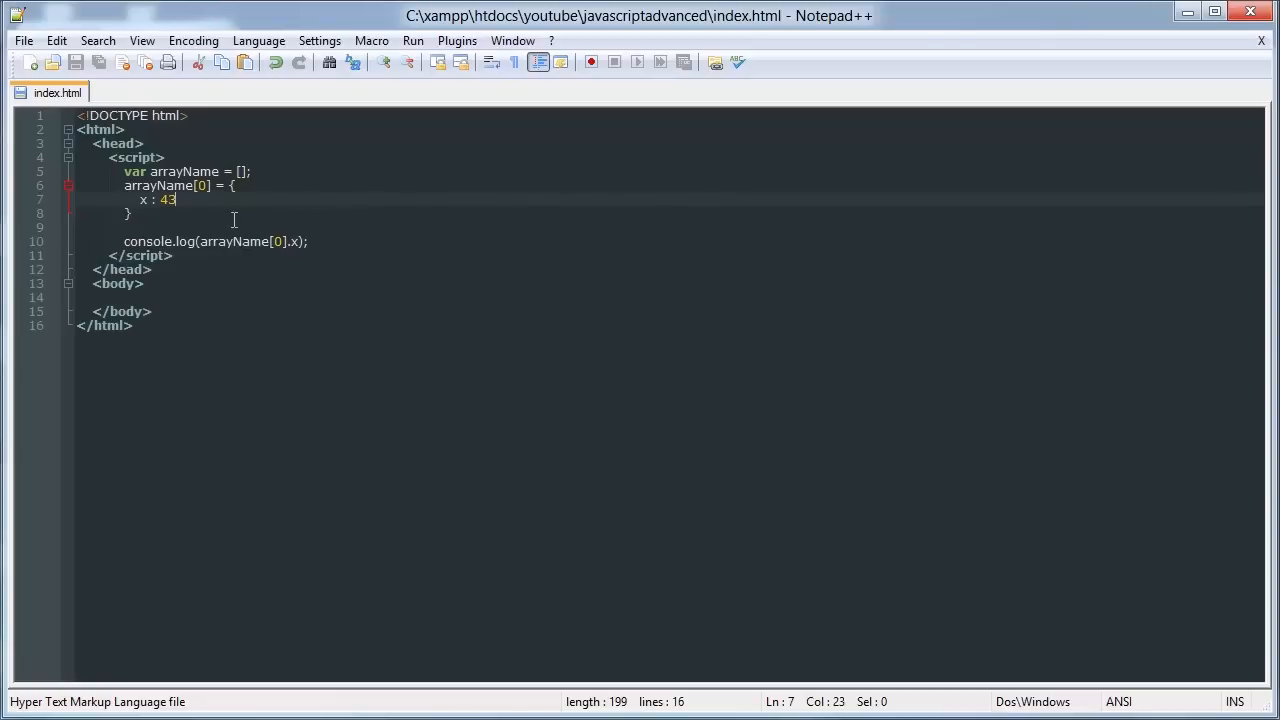
mouse_move(288, 216)
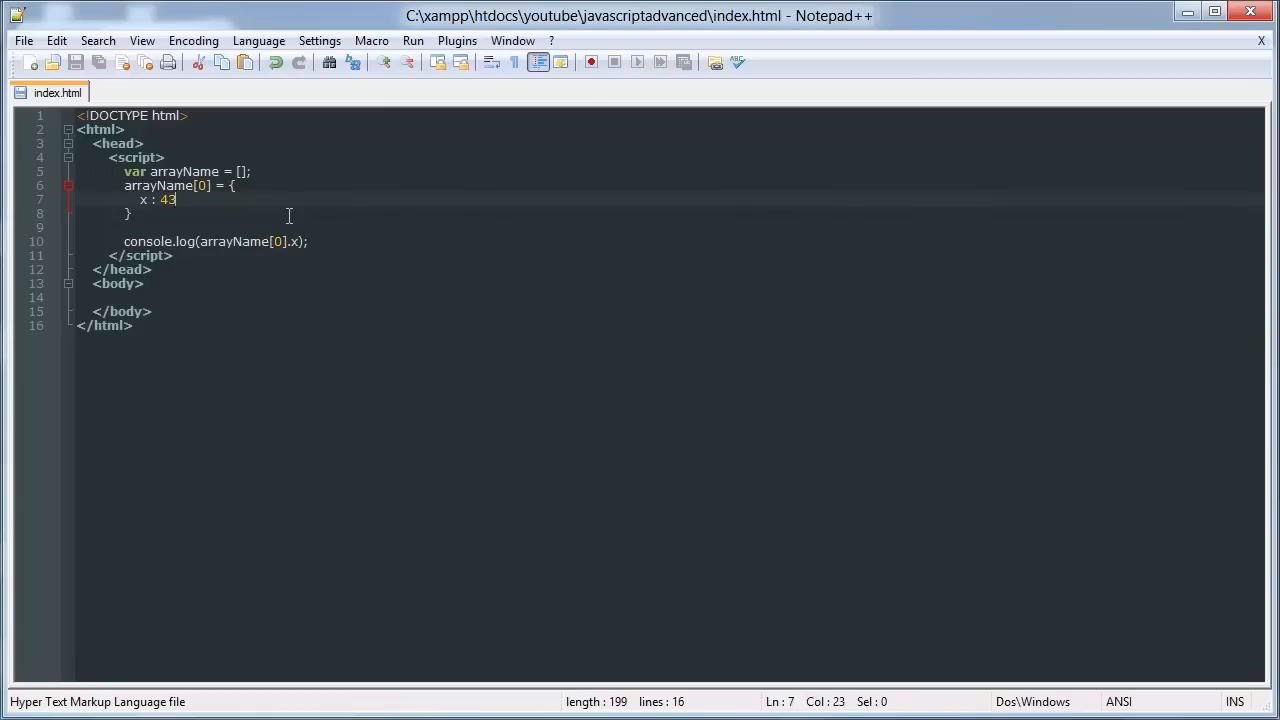